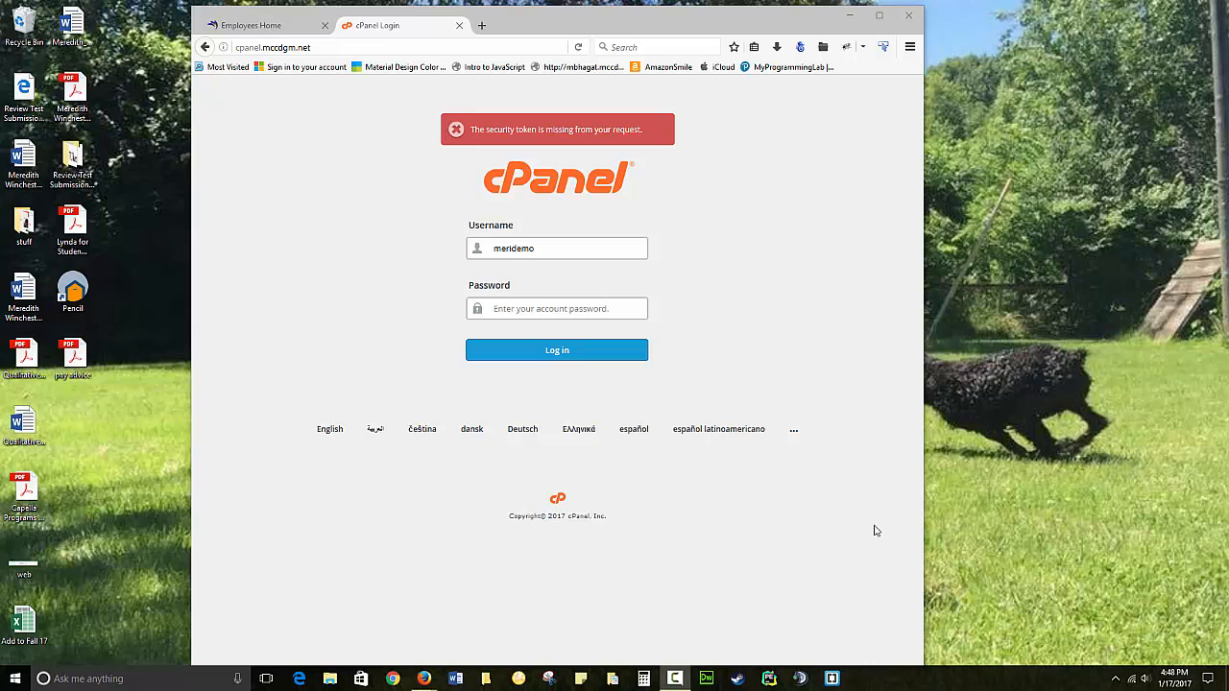
mouse_move(511, 269)
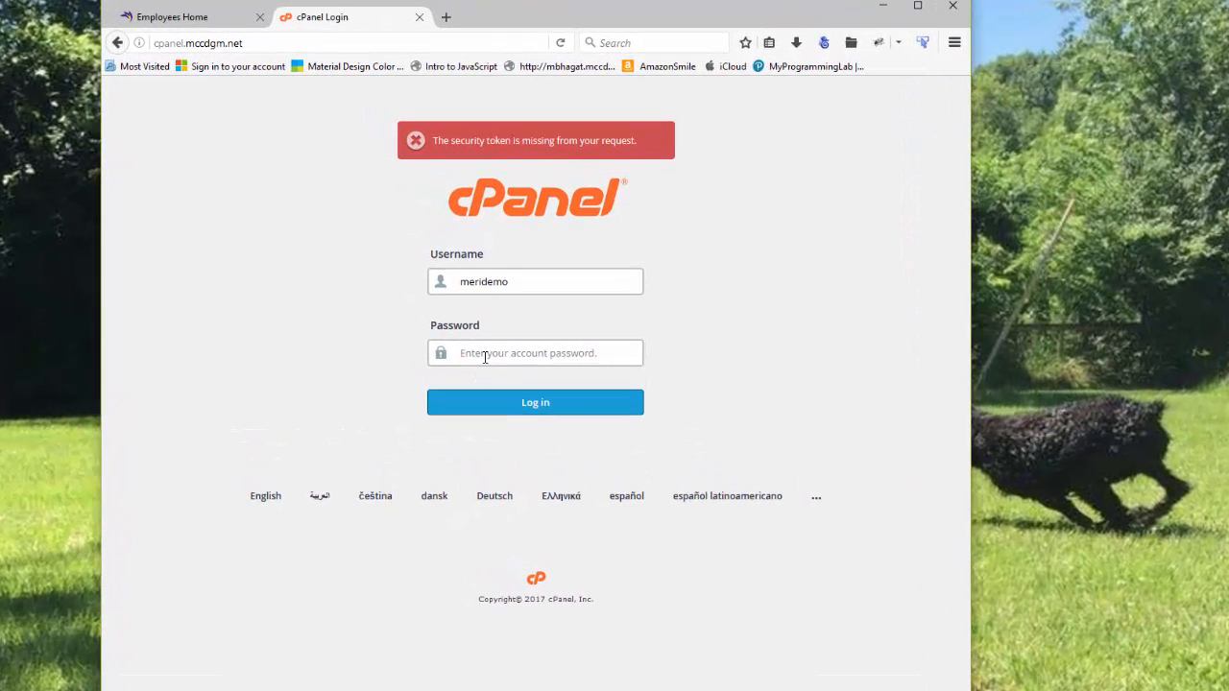
- Enter the account password and sign in to the cPanel dashboard
type("•")
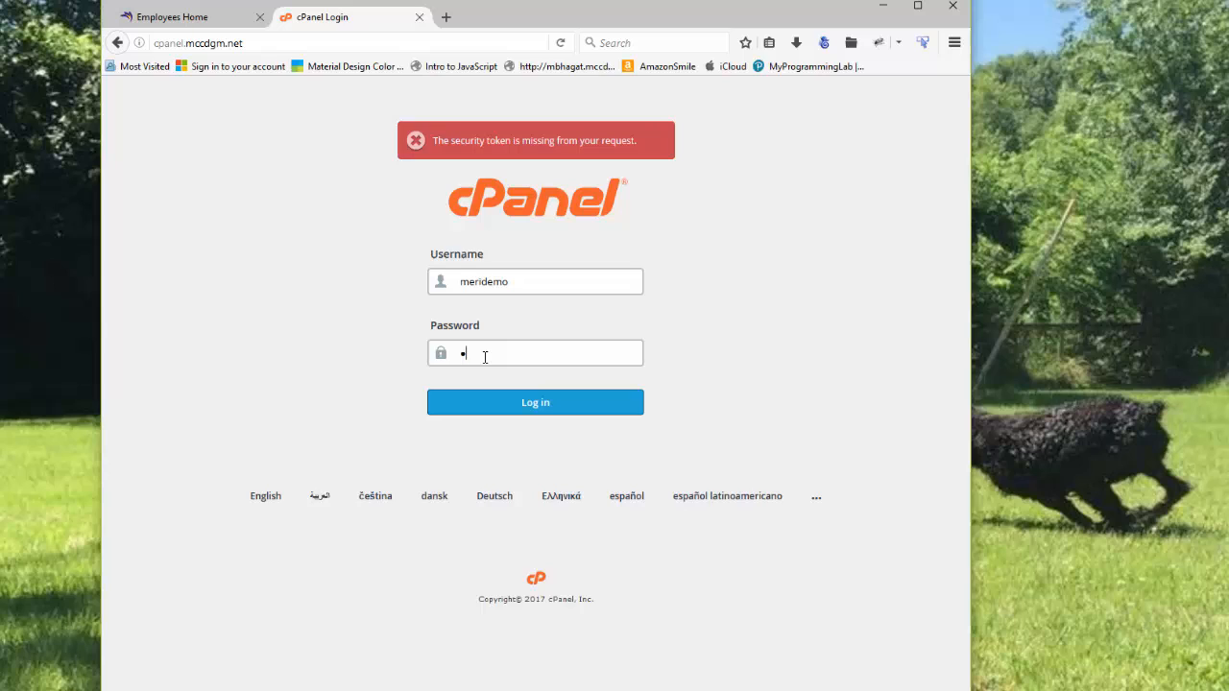
type("••")
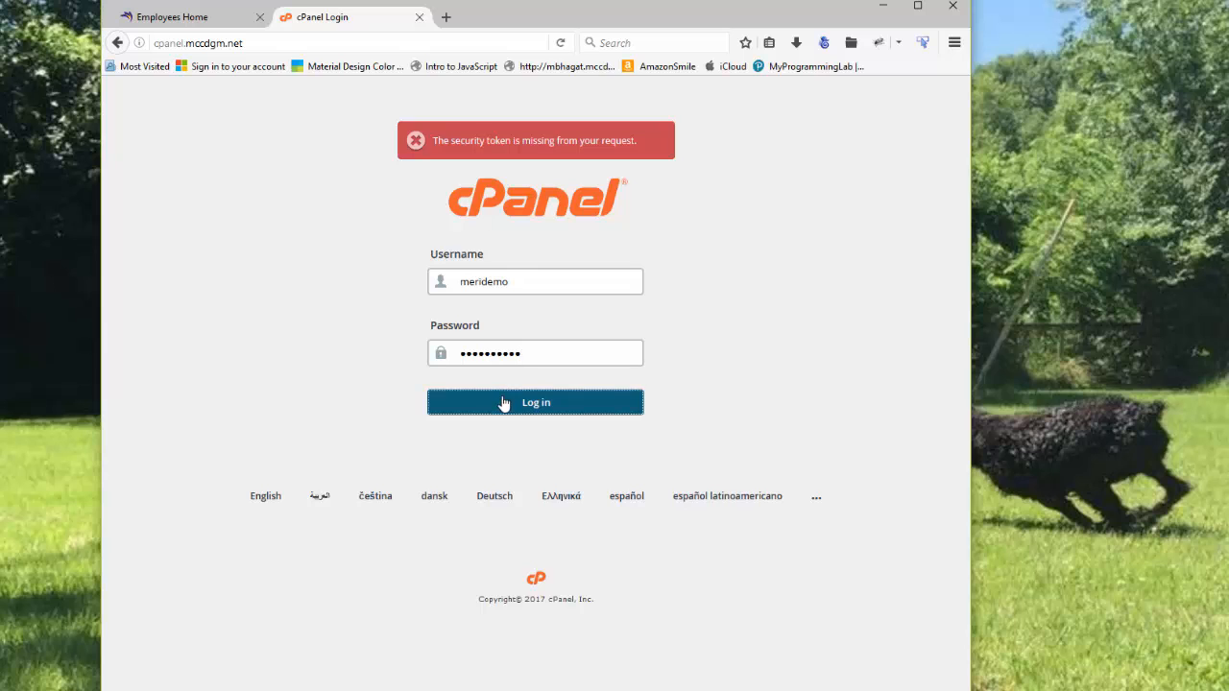
left_click(534, 403)
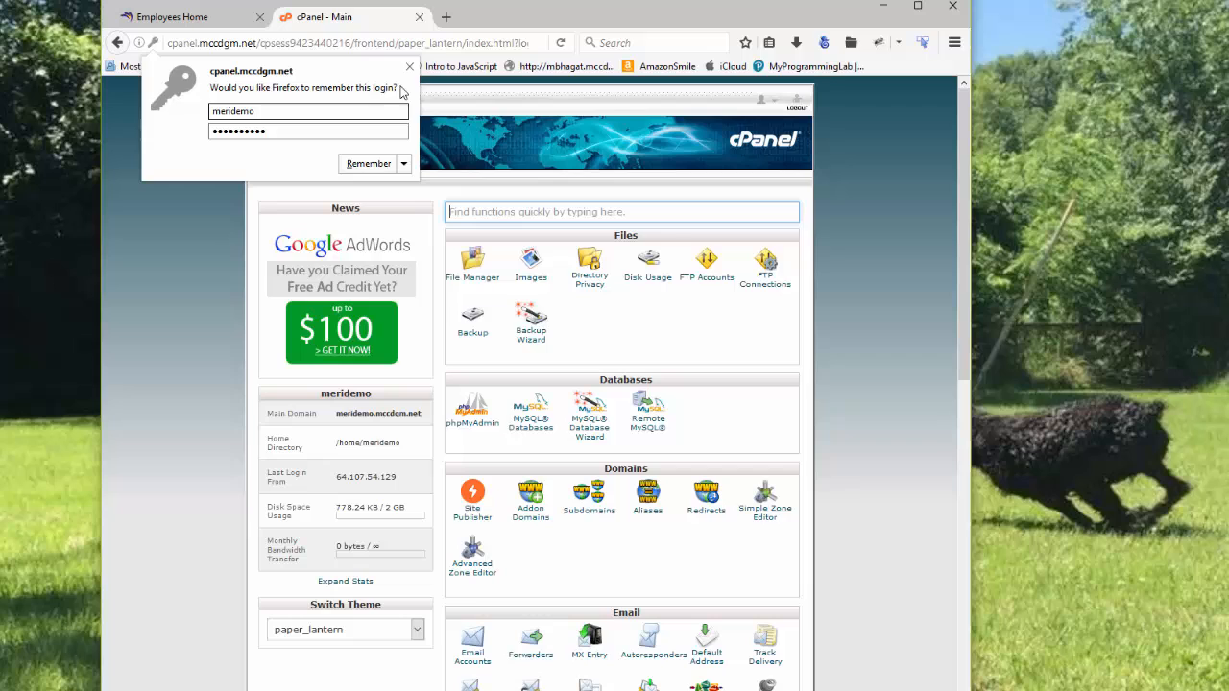
- Decline the save-login and getting-started prompts and switch the dashboard to the paper_lantern theme
left_click(411, 65)
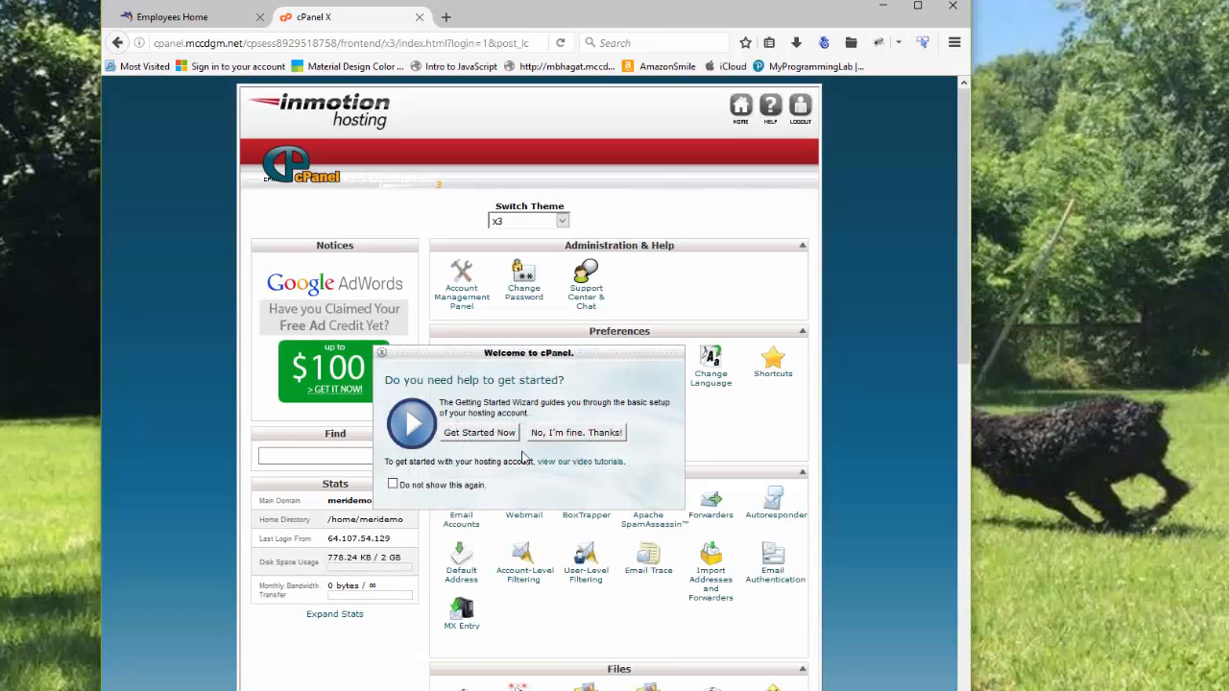
left_click(575, 432)
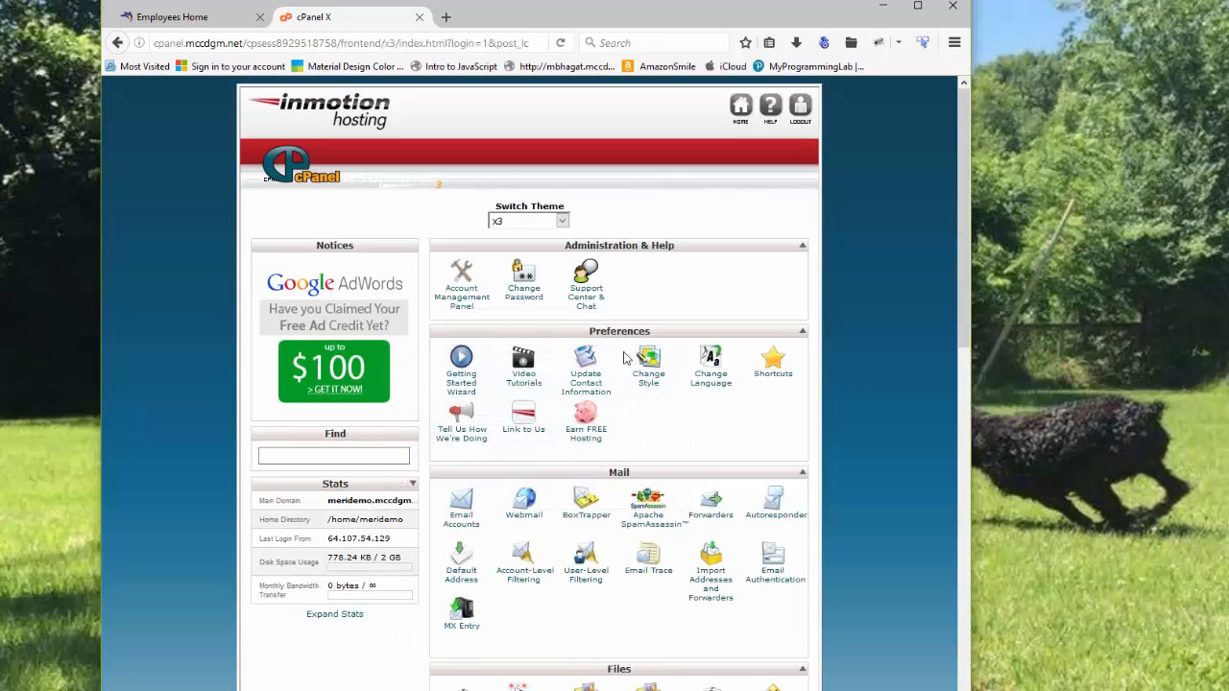
scroll("down", 3)
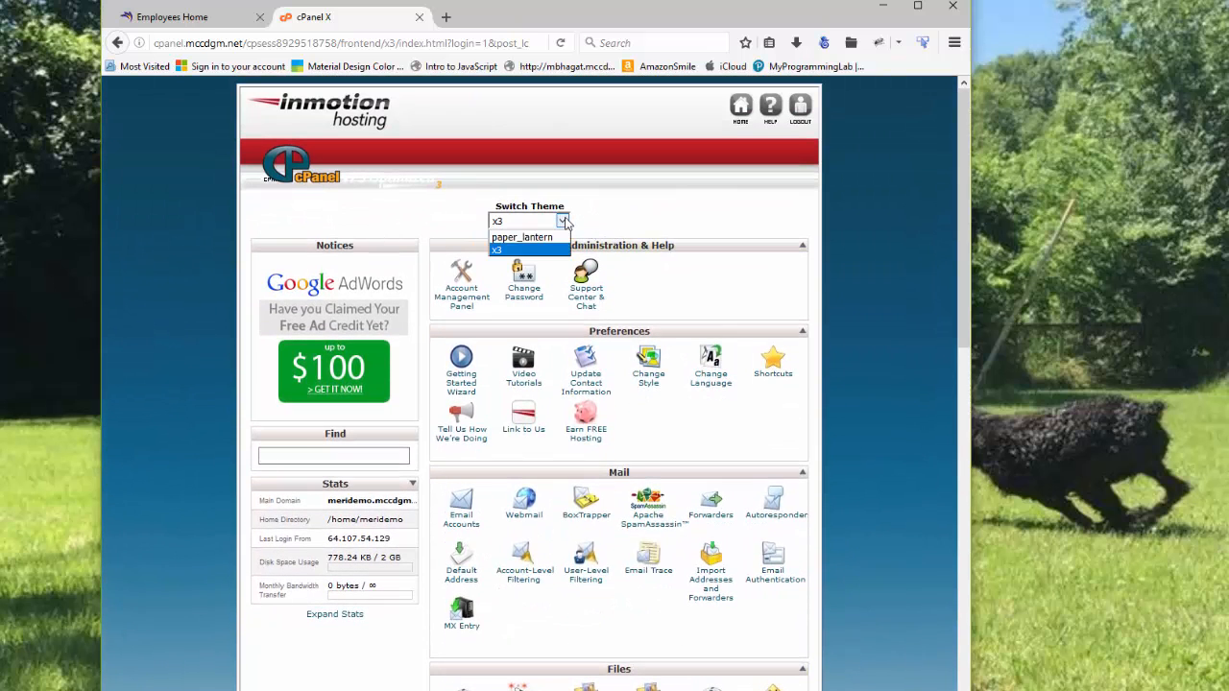
left_click(522, 238)
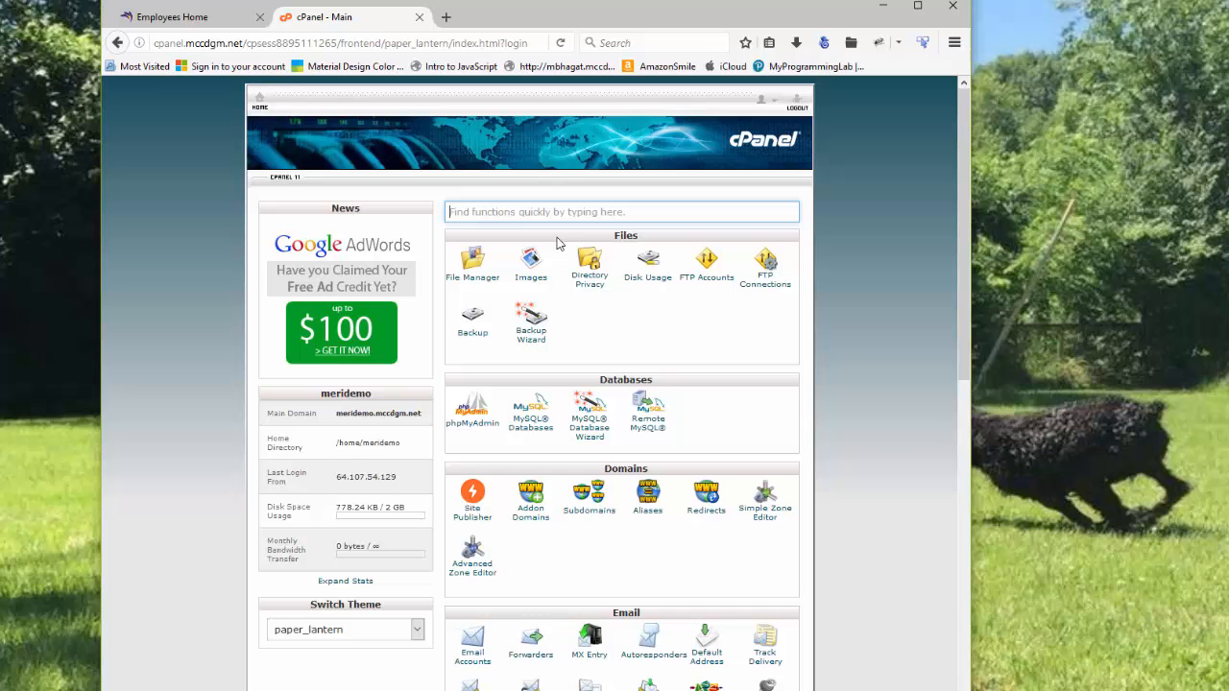
- Go to Password & Security under the Preferences section
scroll("down", 3)
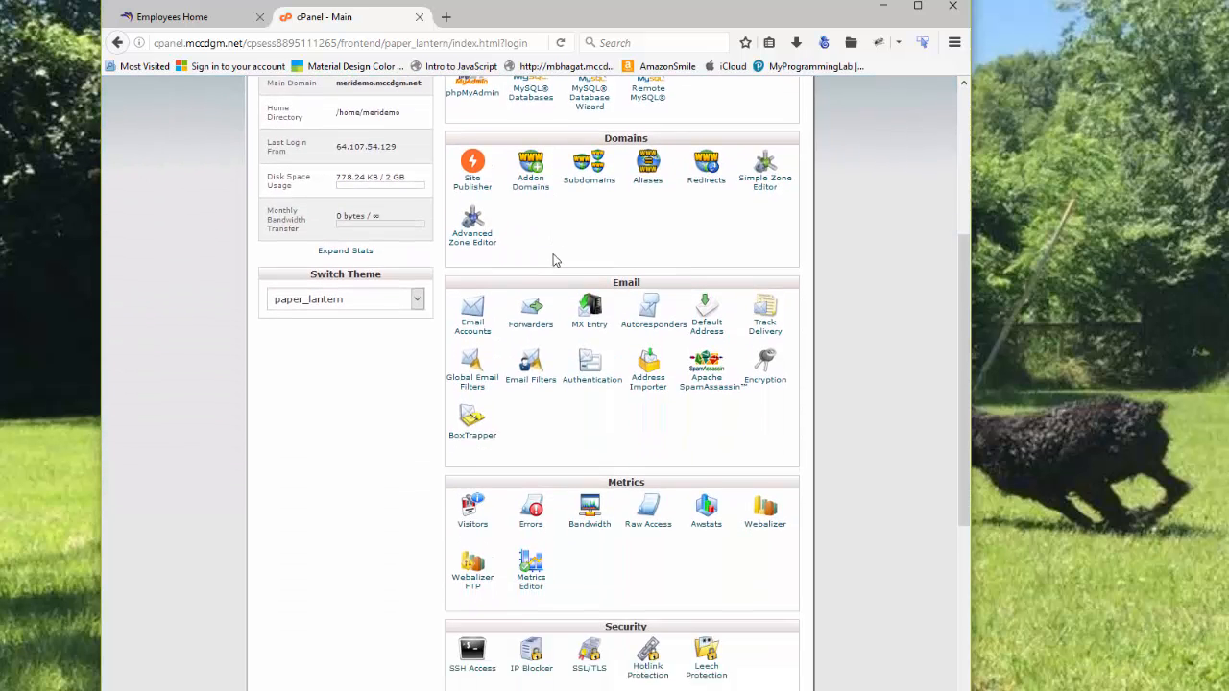
scroll("down", 3)
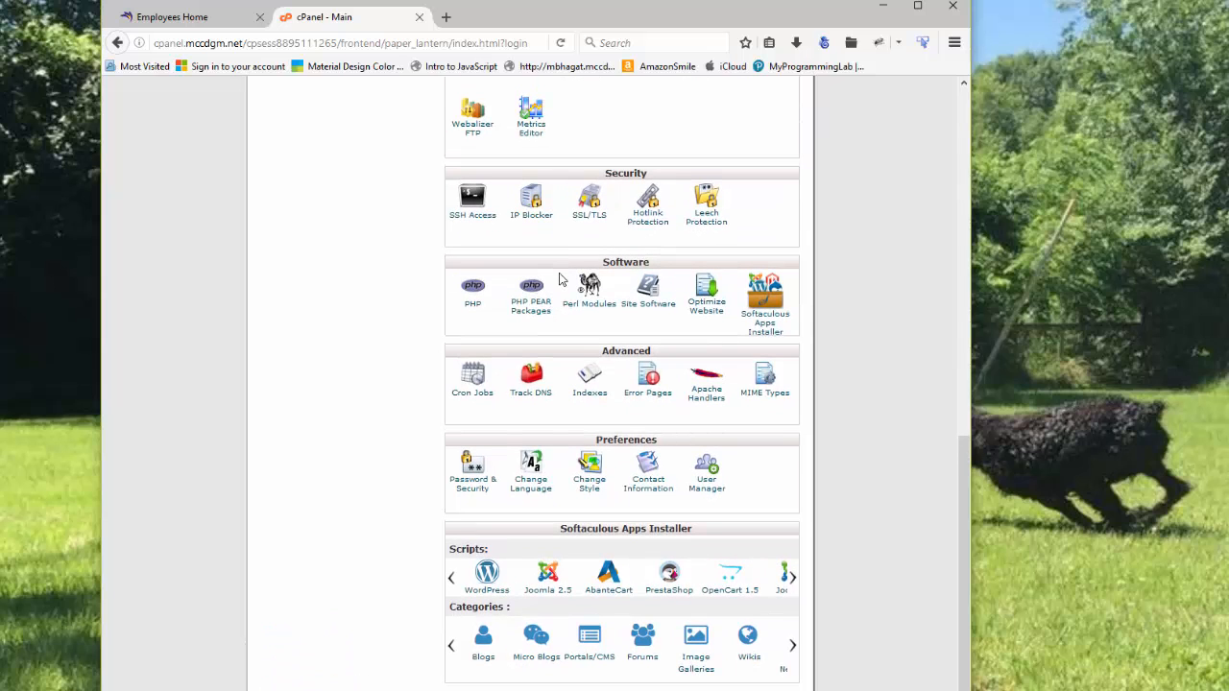
mouse_move(594, 436)
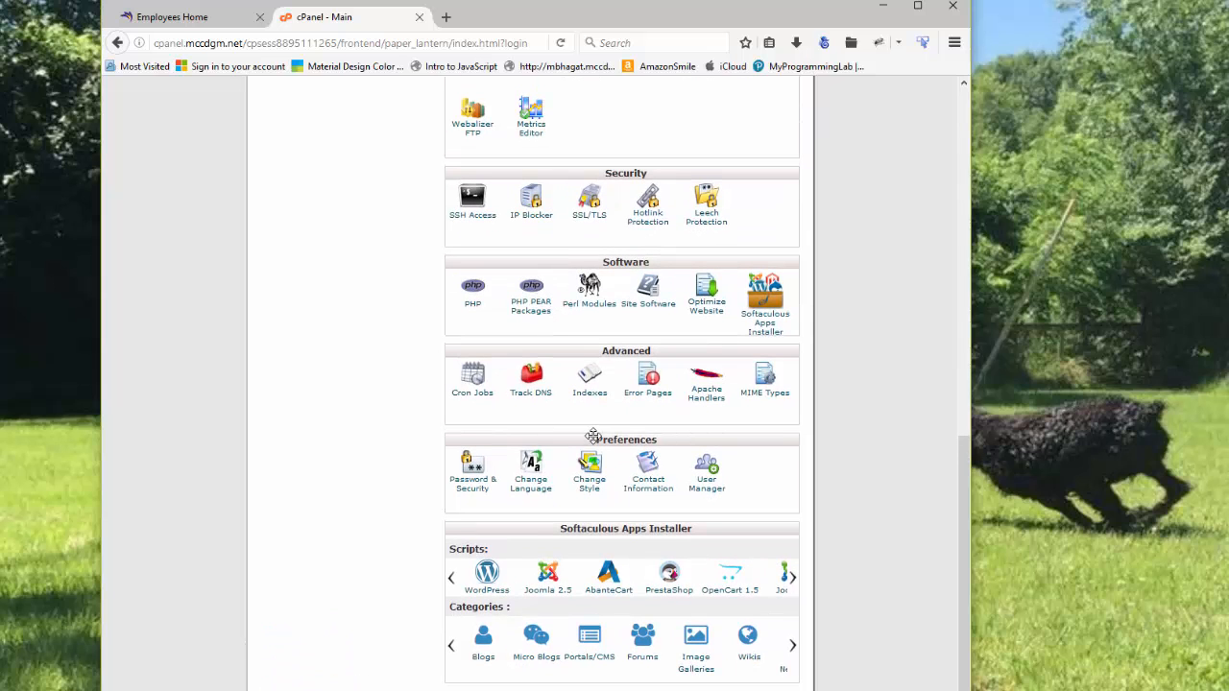
left_click(473, 470)
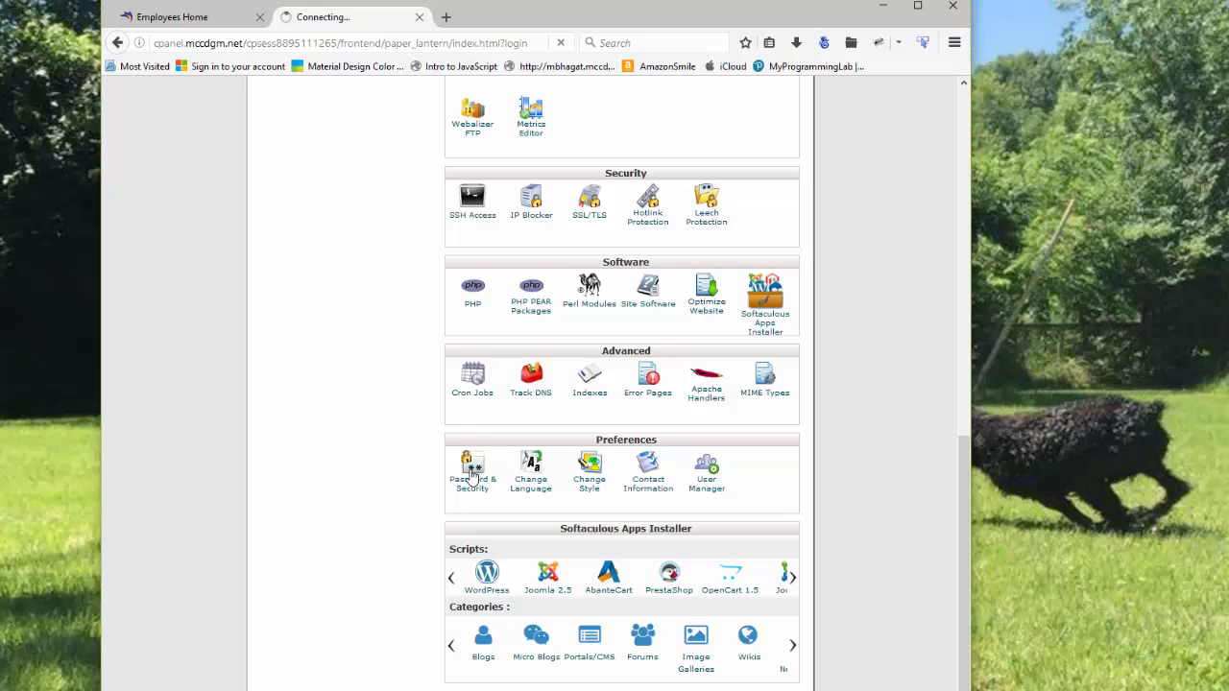
- Change the account password for system, ftp, mail and MySQL, declining to update the saved login
left_click(473, 471)
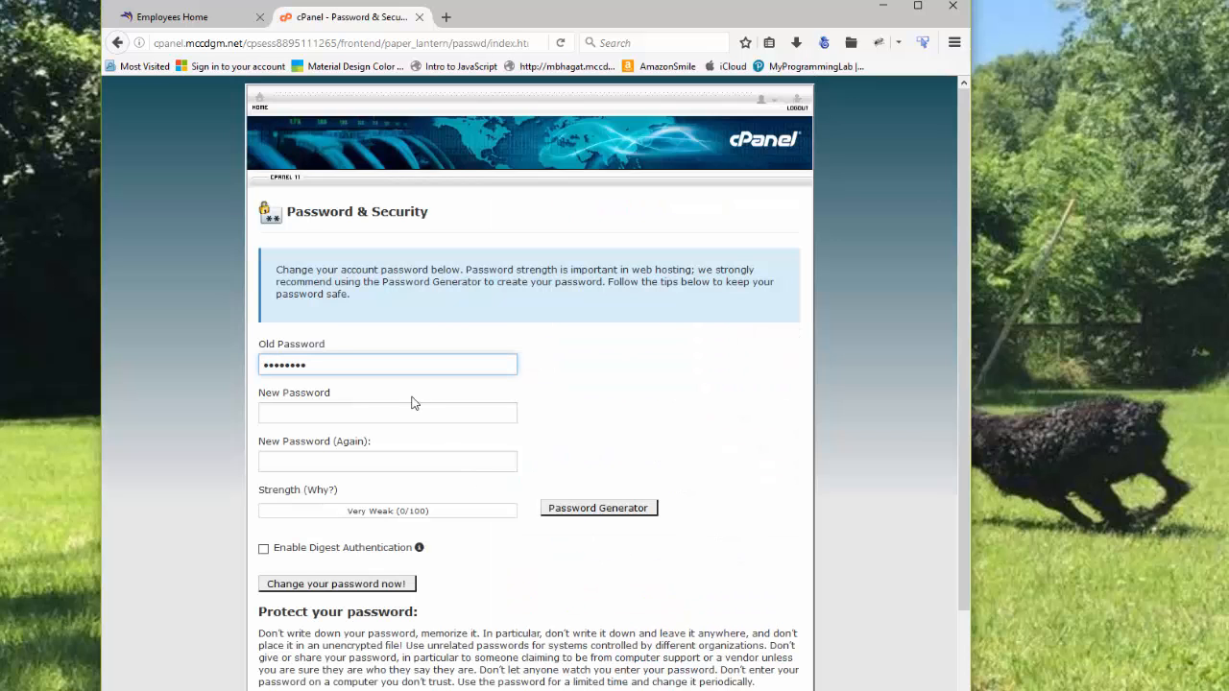
left_click(388, 411)
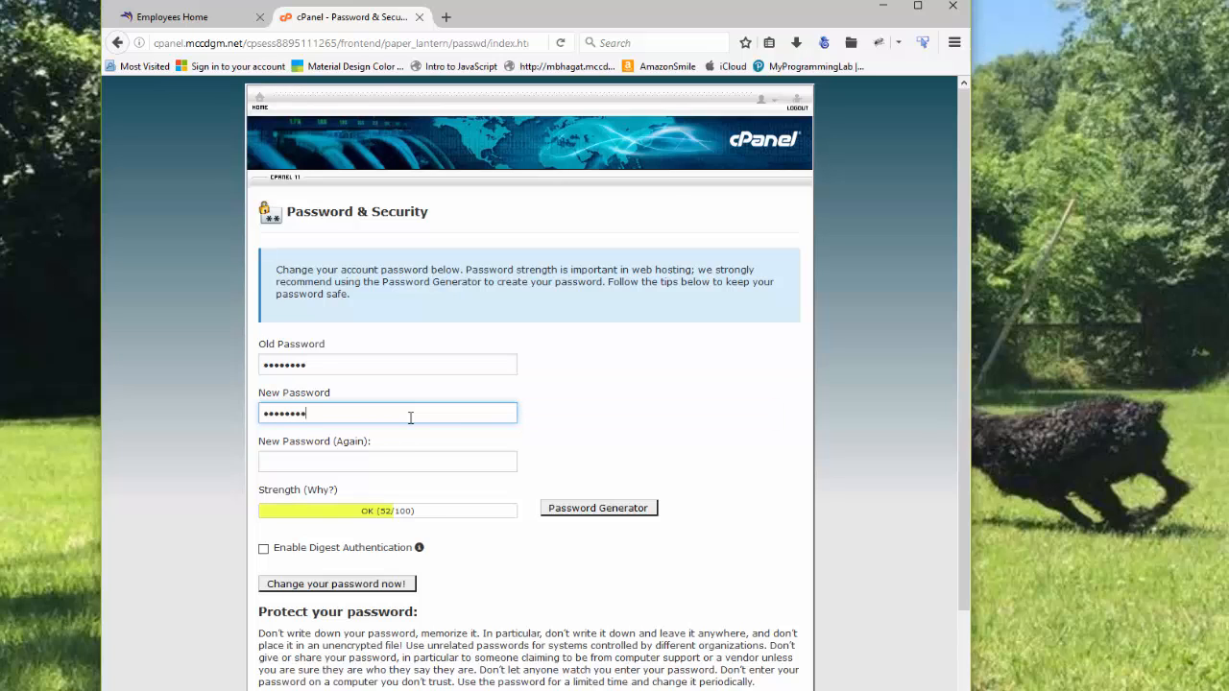
type("•••••")
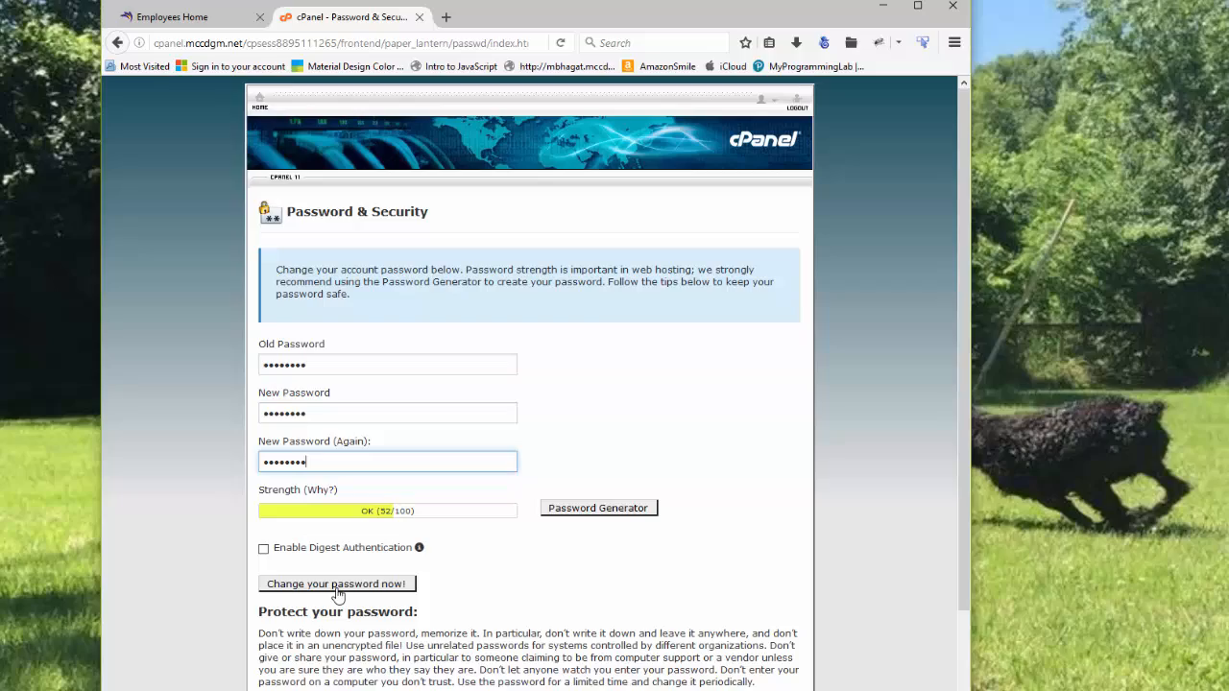
left_click(334, 584)
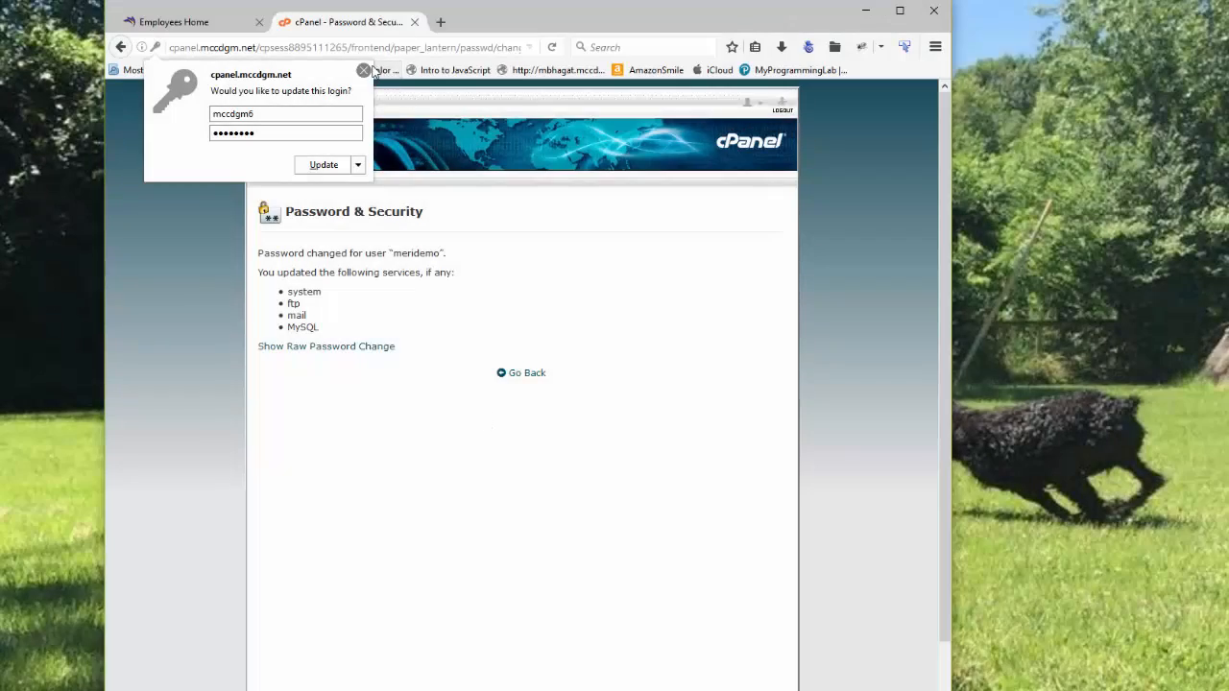
left_click(365, 71)
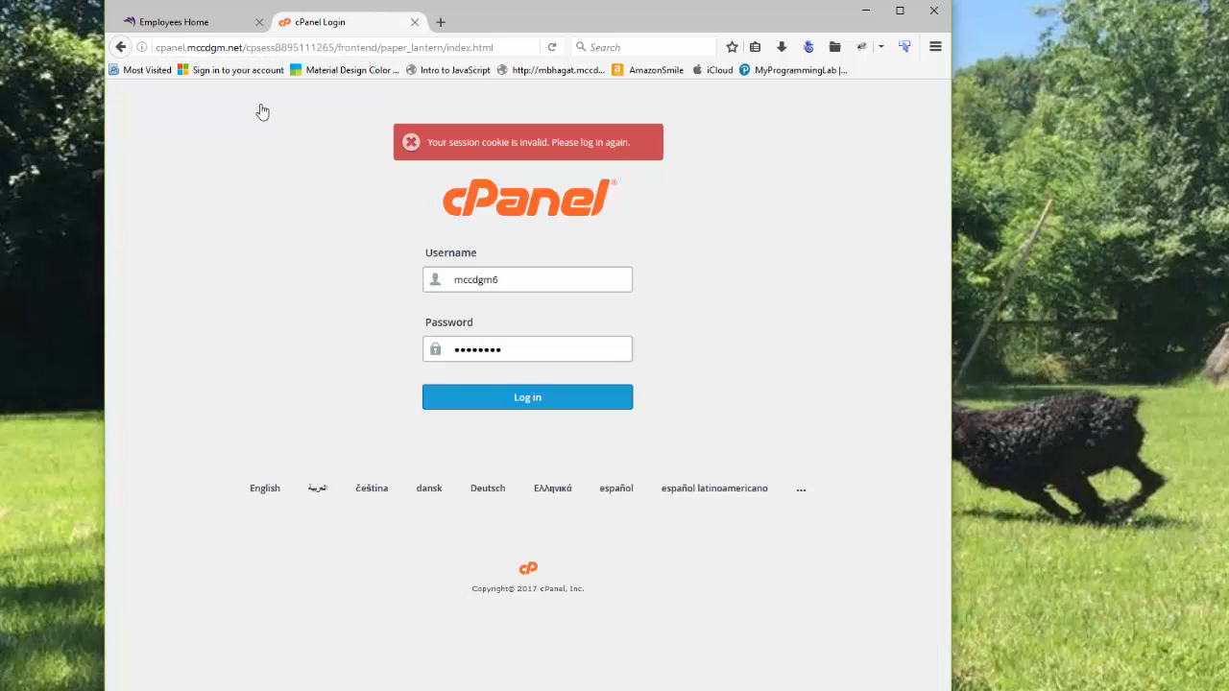
- Sign back in as meriw with the new password and decline to remember the login
left_click(526, 280)
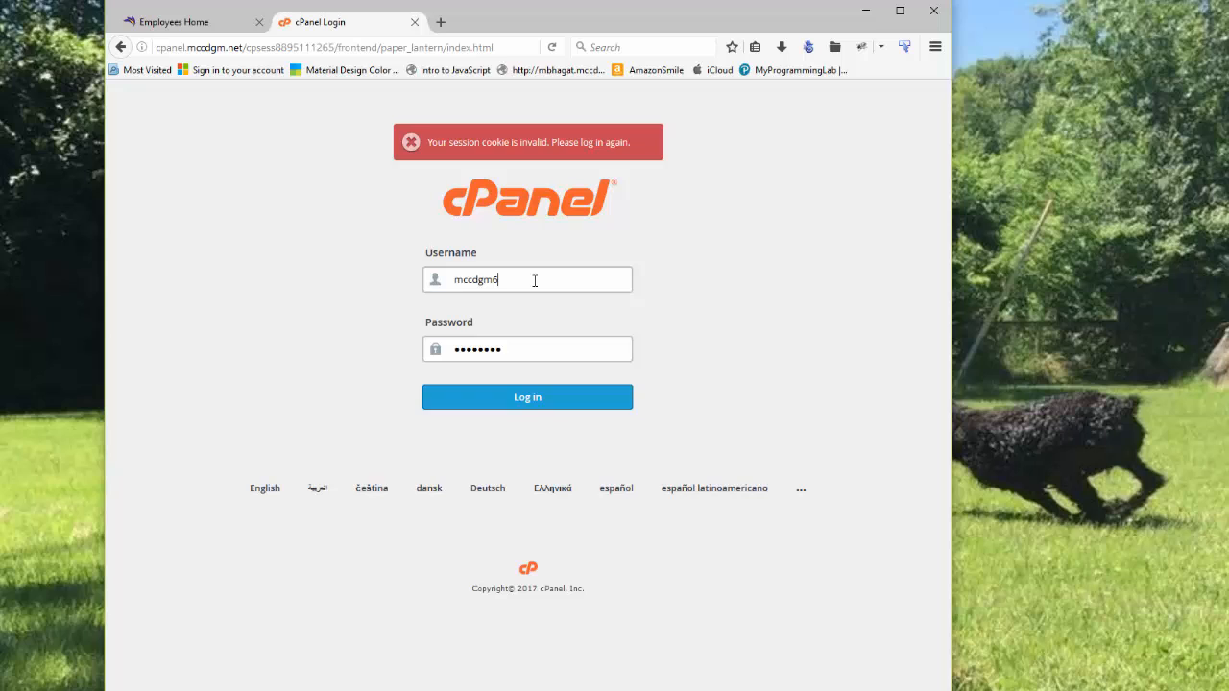
type("meriw")
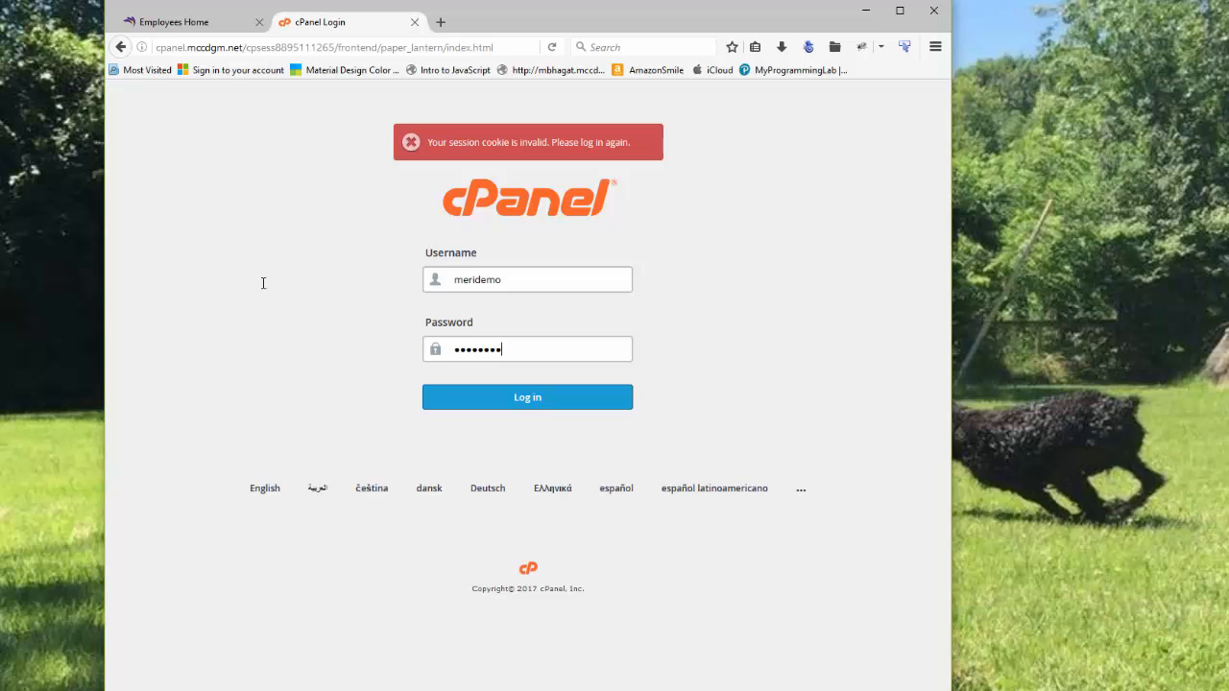
left_click(526, 396)
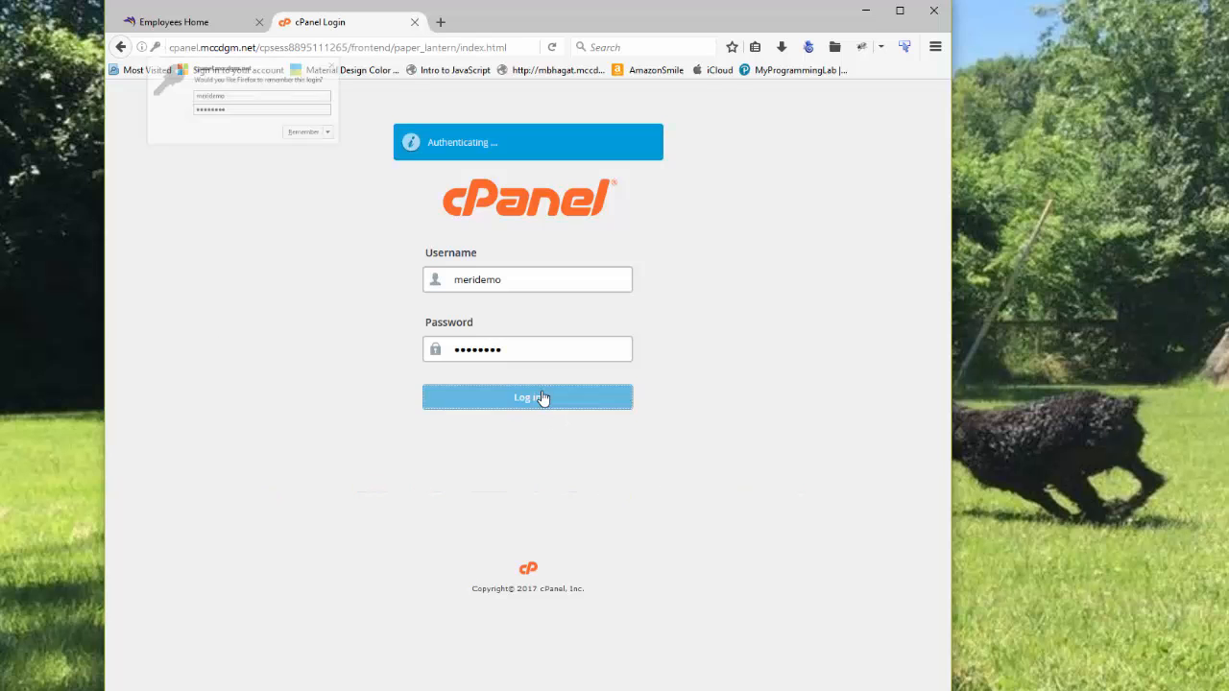
left_click(526, 395)
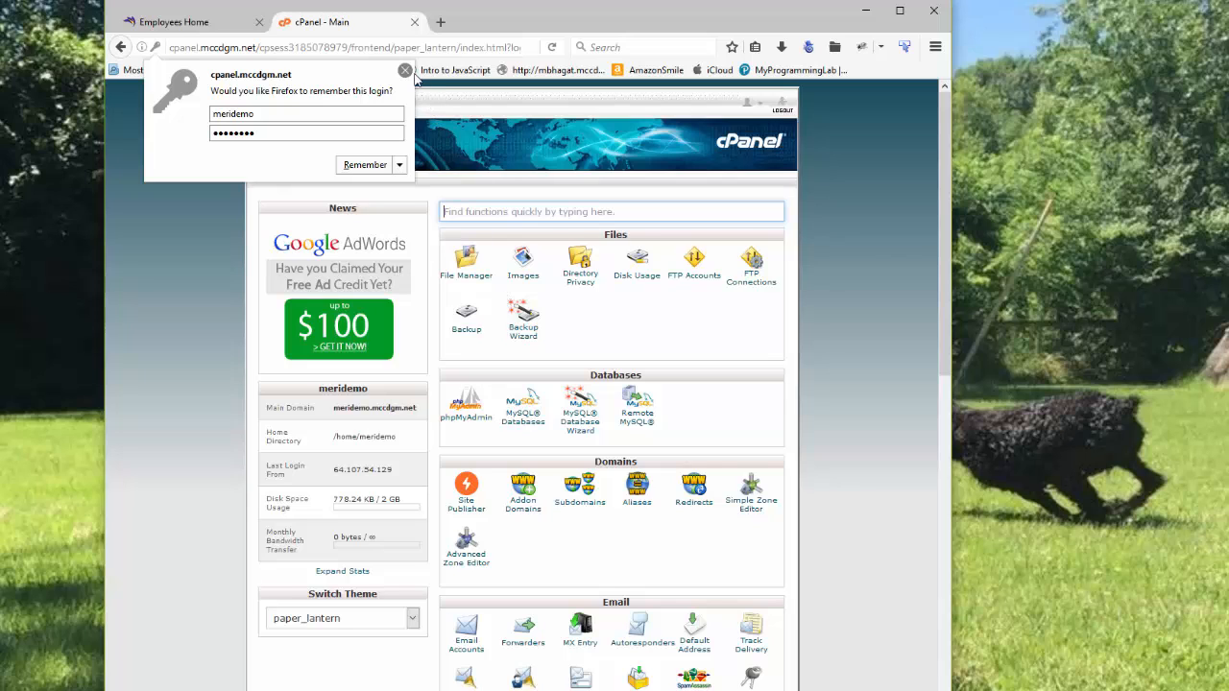
left_click(403, 69)
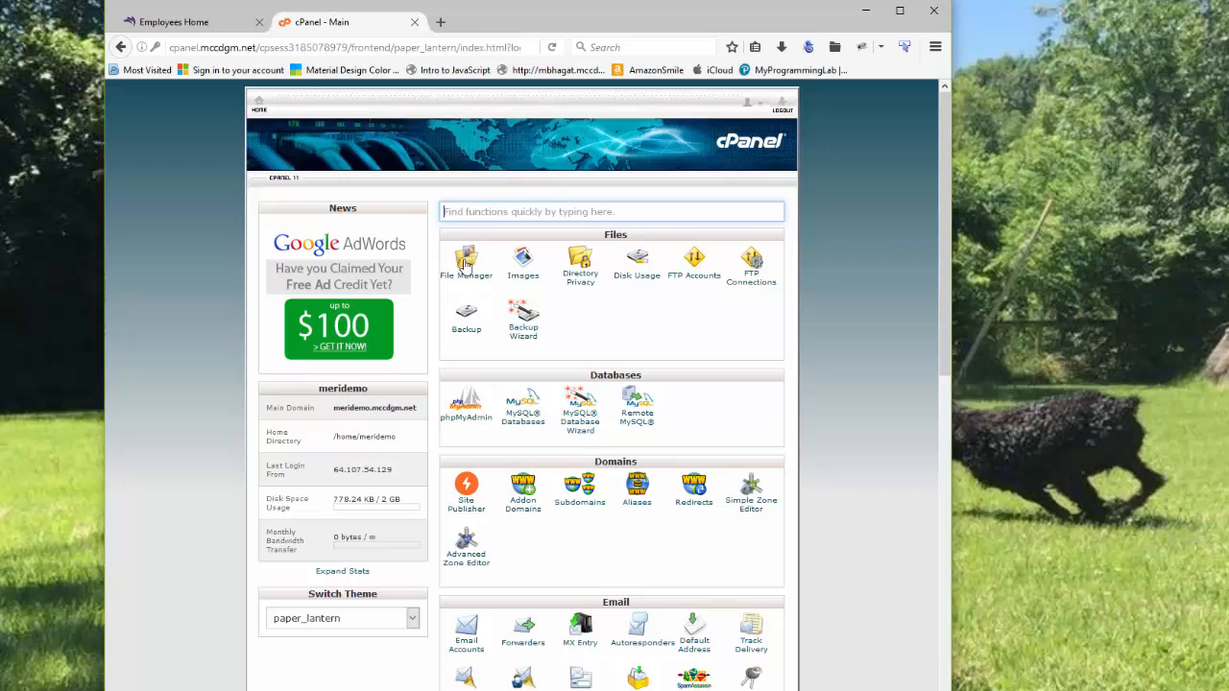
- Launch File Manager and go into the public_html folder
left_click(465, 260)
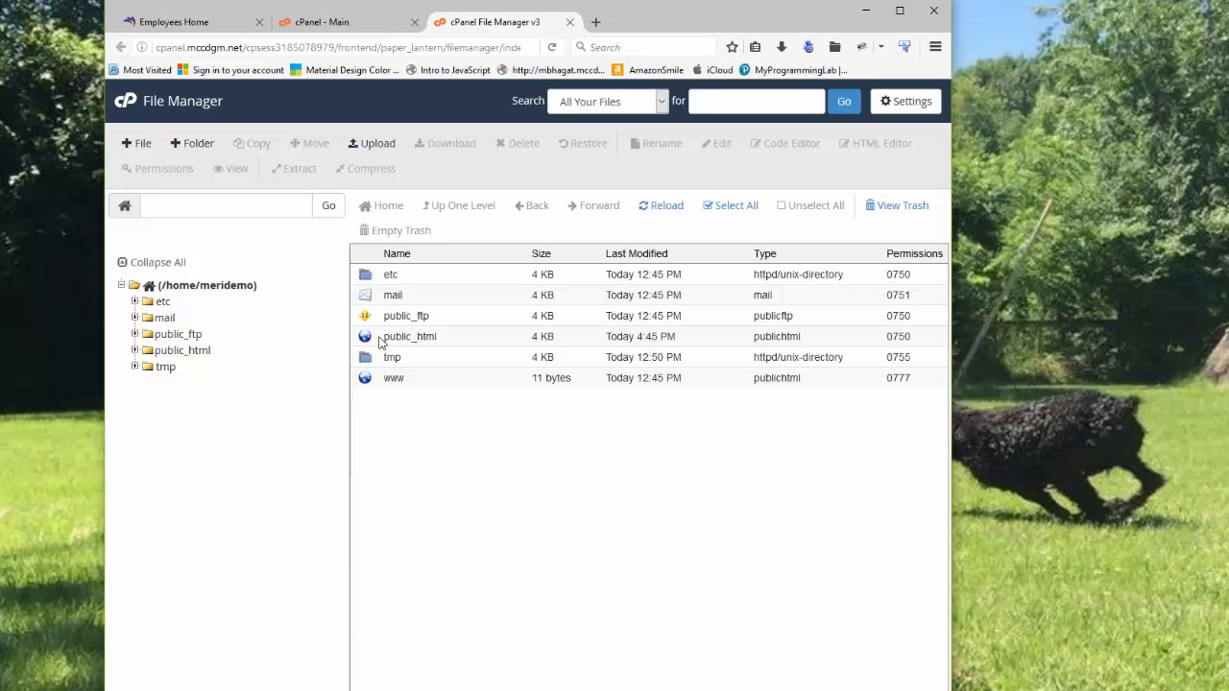
double_click(409, 336)
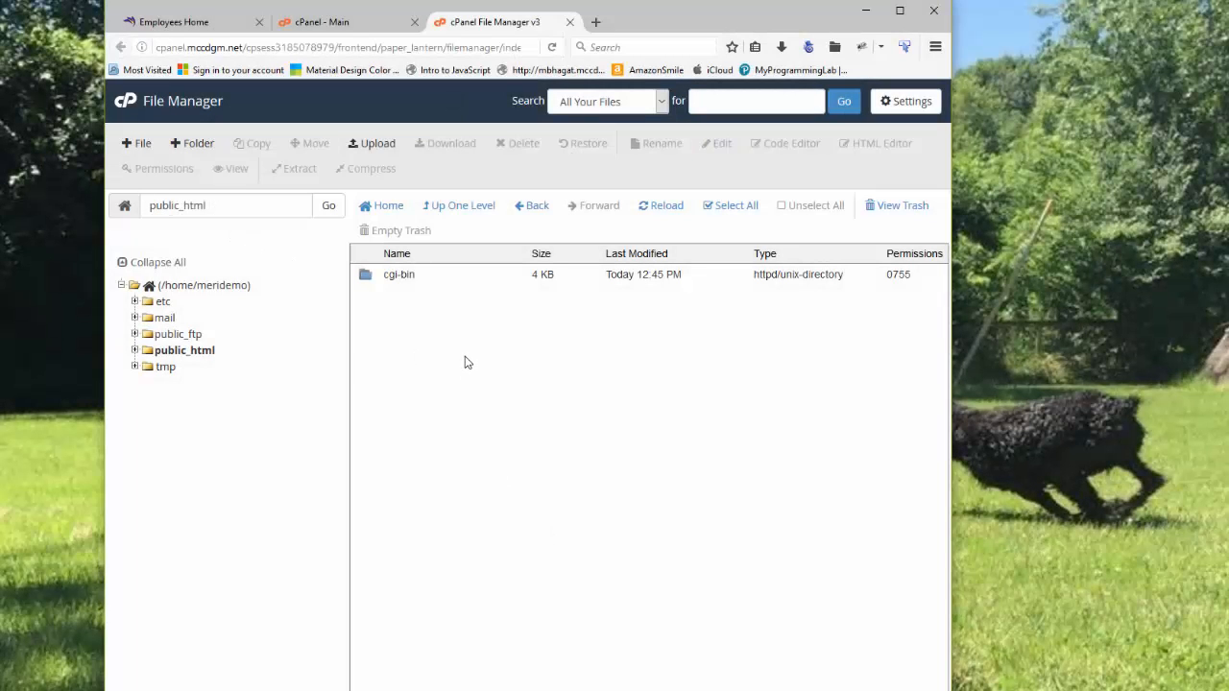
mouse_move(461, 360)
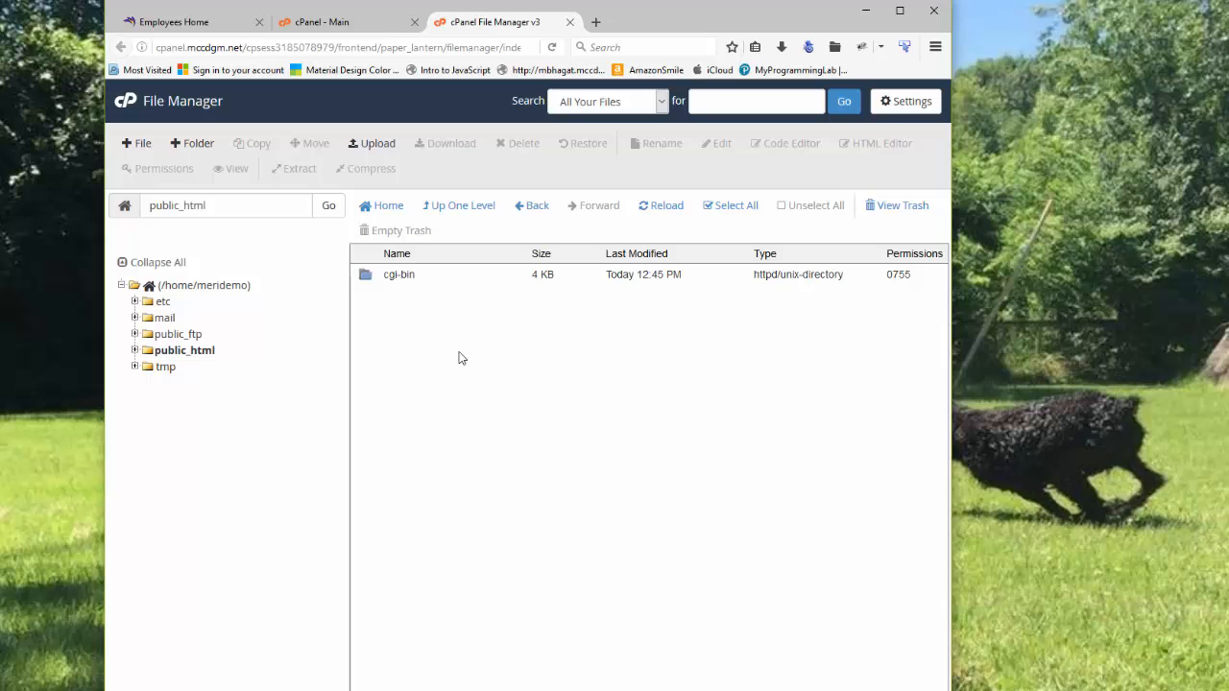
mouse_move(199, 142)
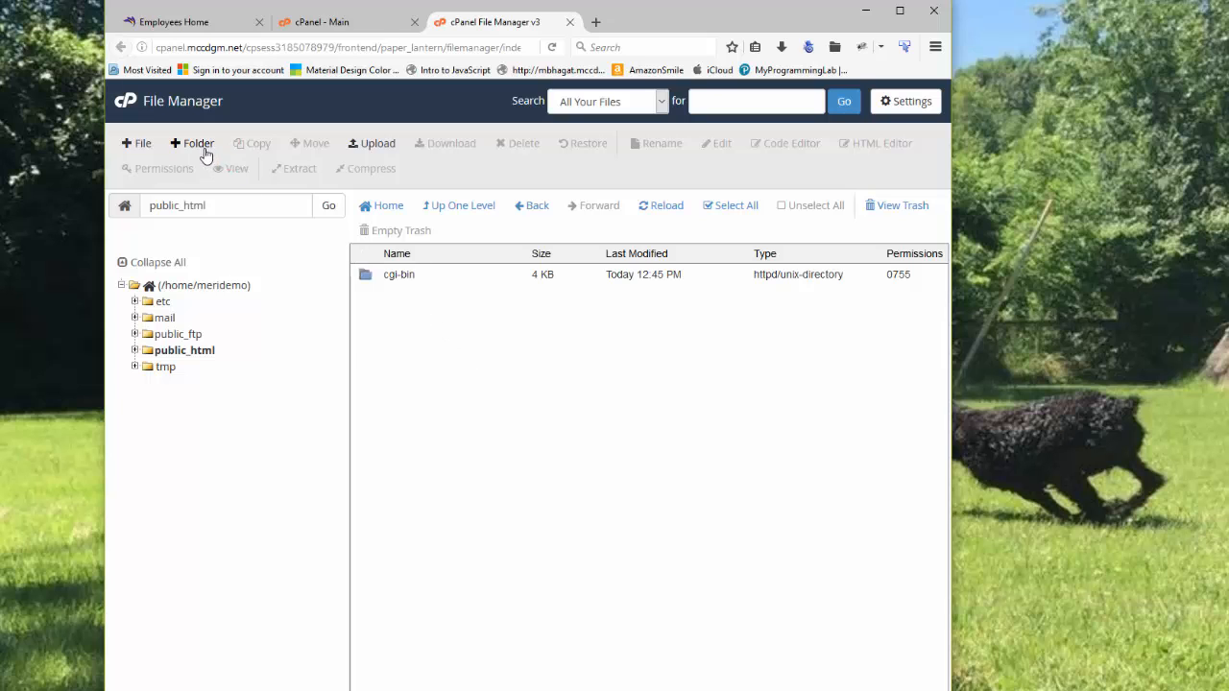
- Create a new folder named men-winchester inside /public_html
left_click(198, 142)
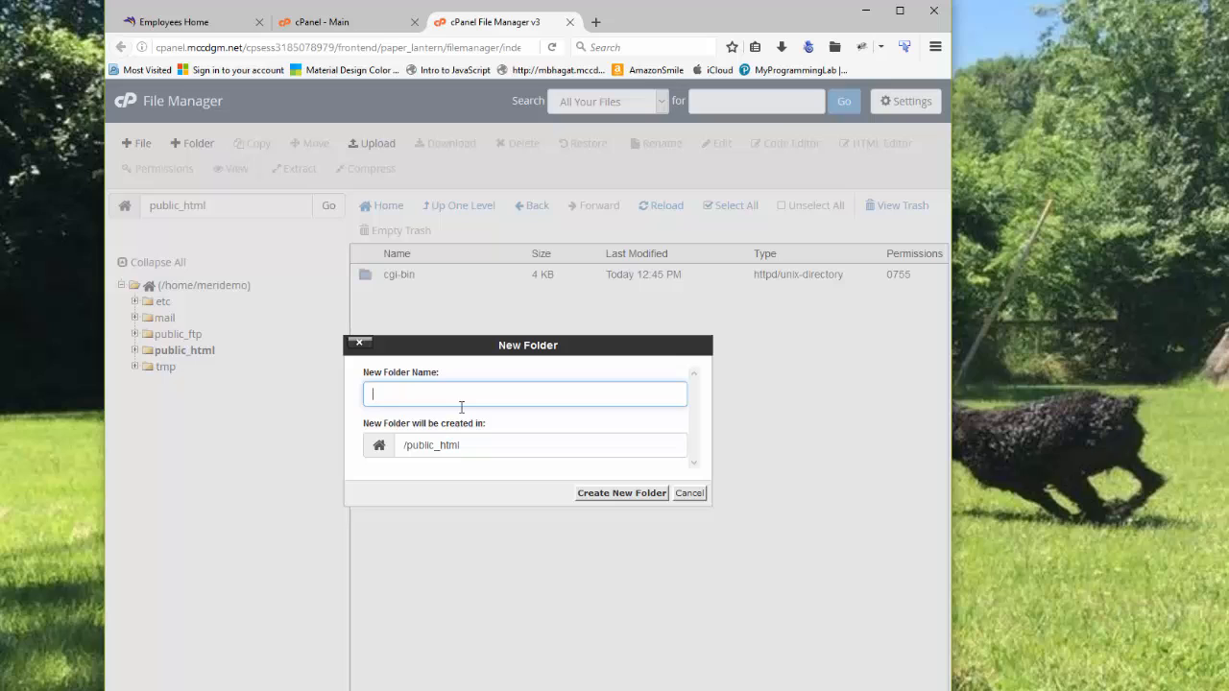
type("men-")
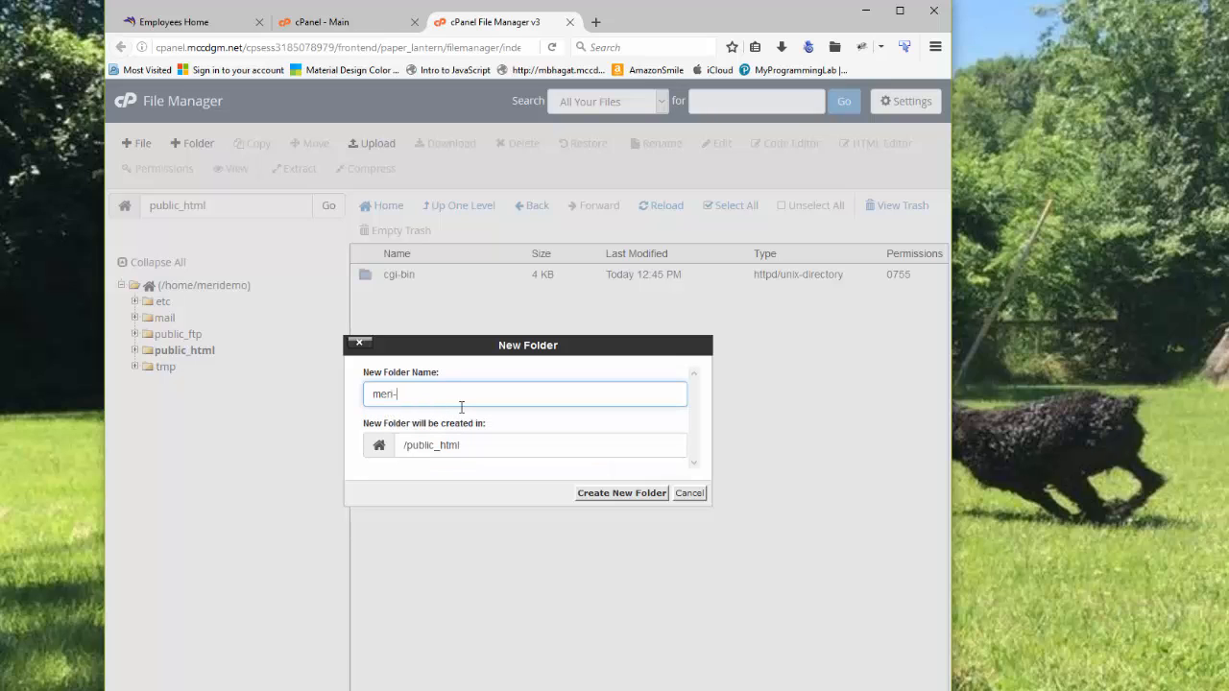
type("winche")
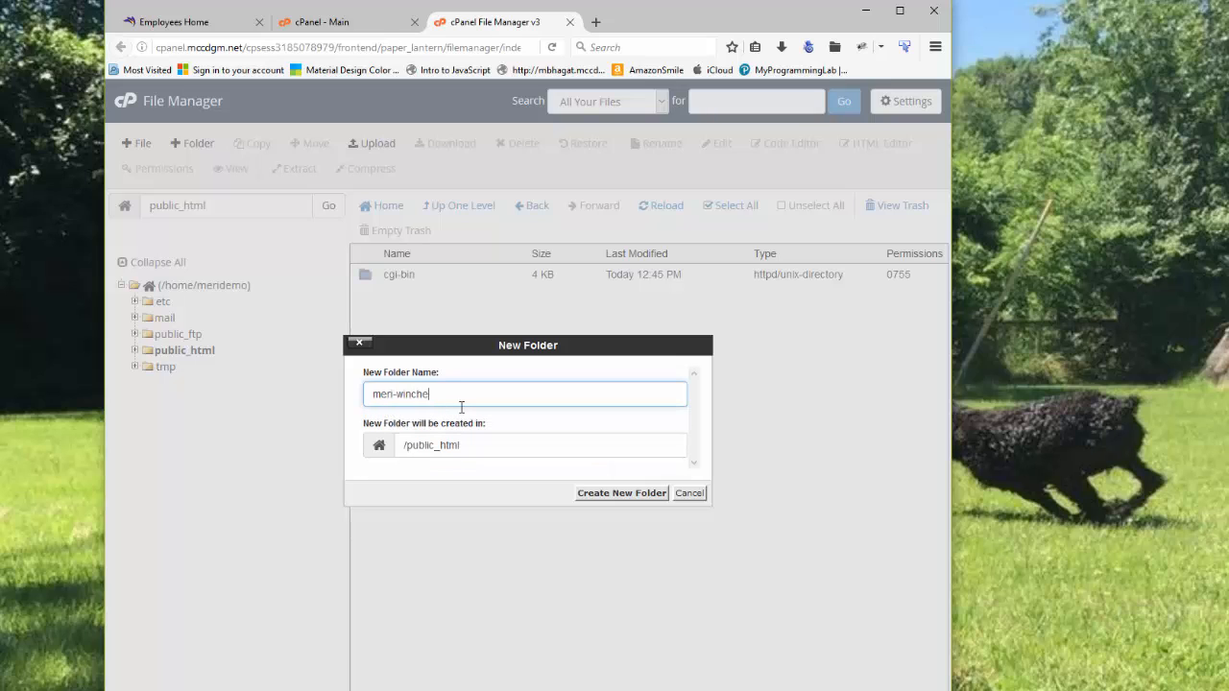
type("ste")
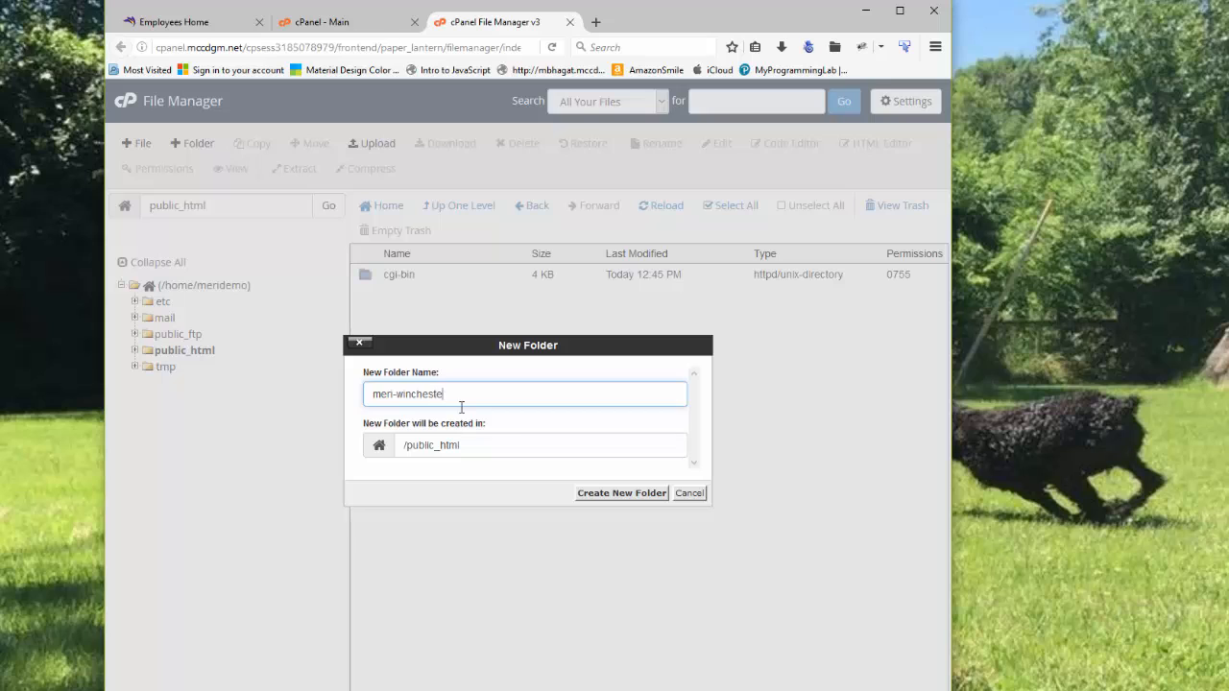
type("r")
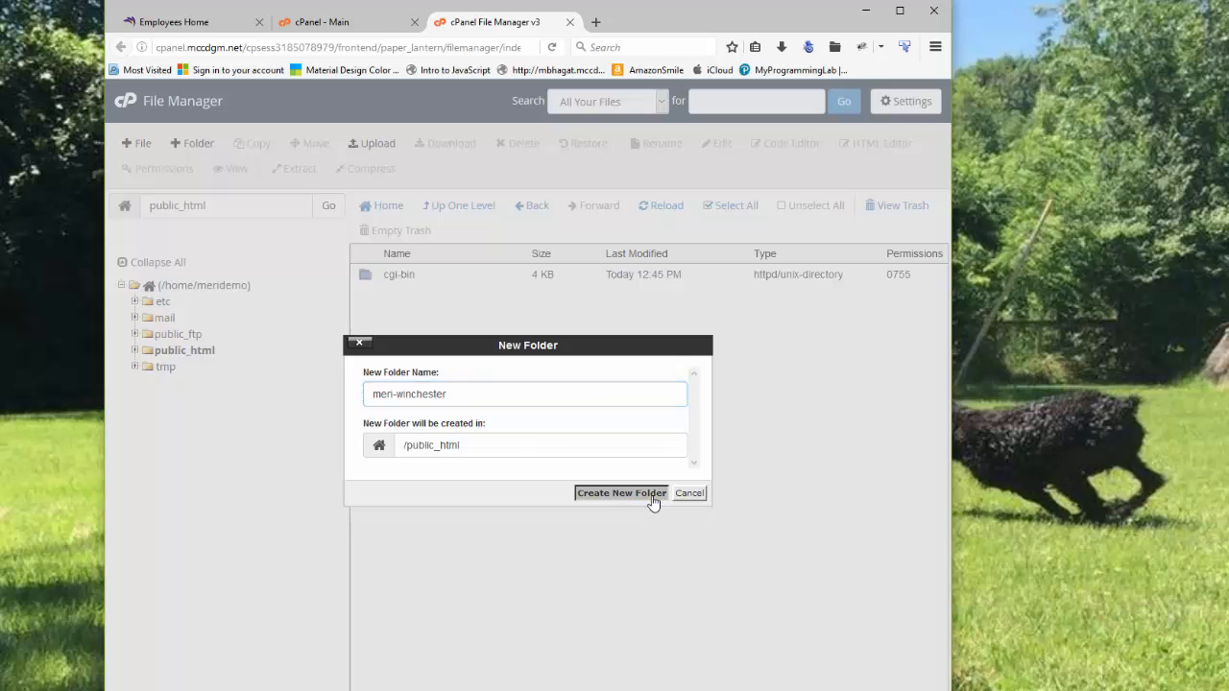
left_click(620, 491)
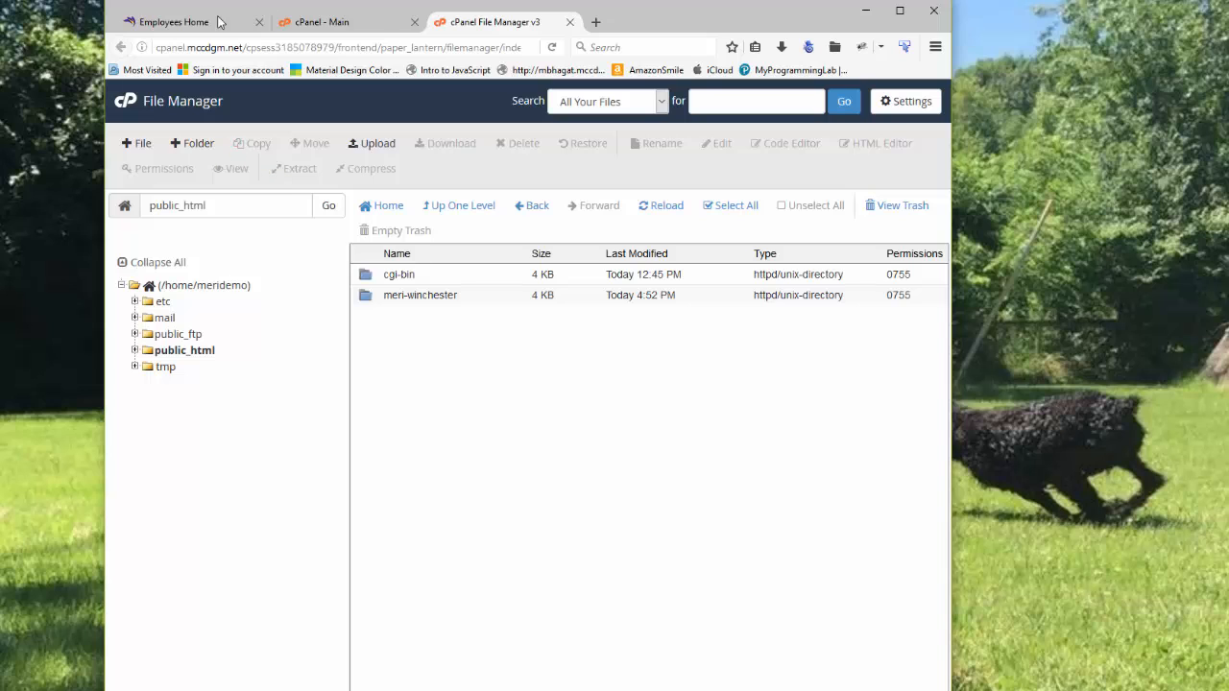
- Create a folder named private in public_html and bring up its Password Protect action
left_click(192, 142)
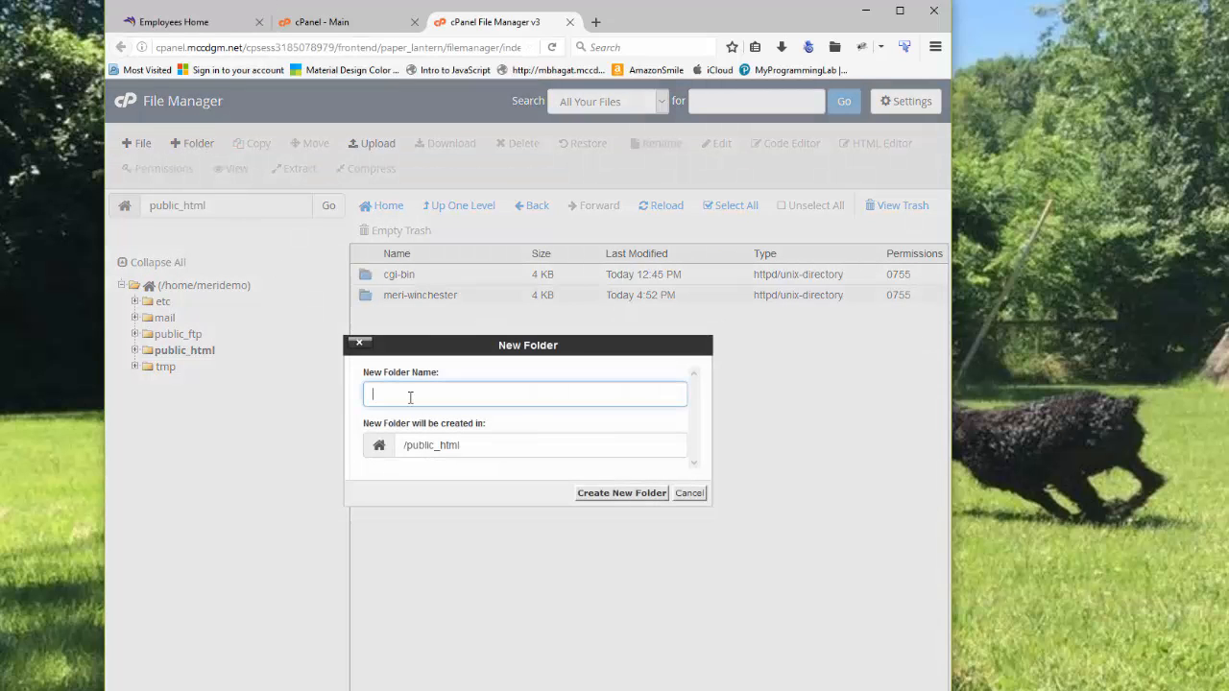
type("priva")
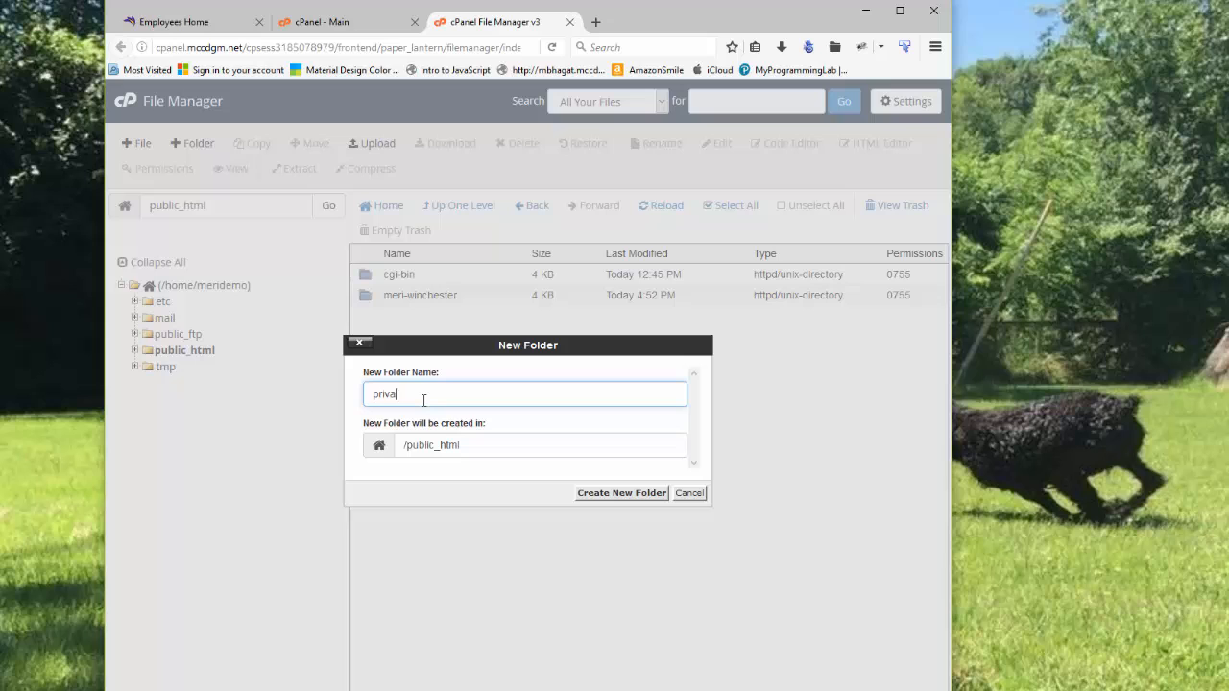
left_click(688, 492)
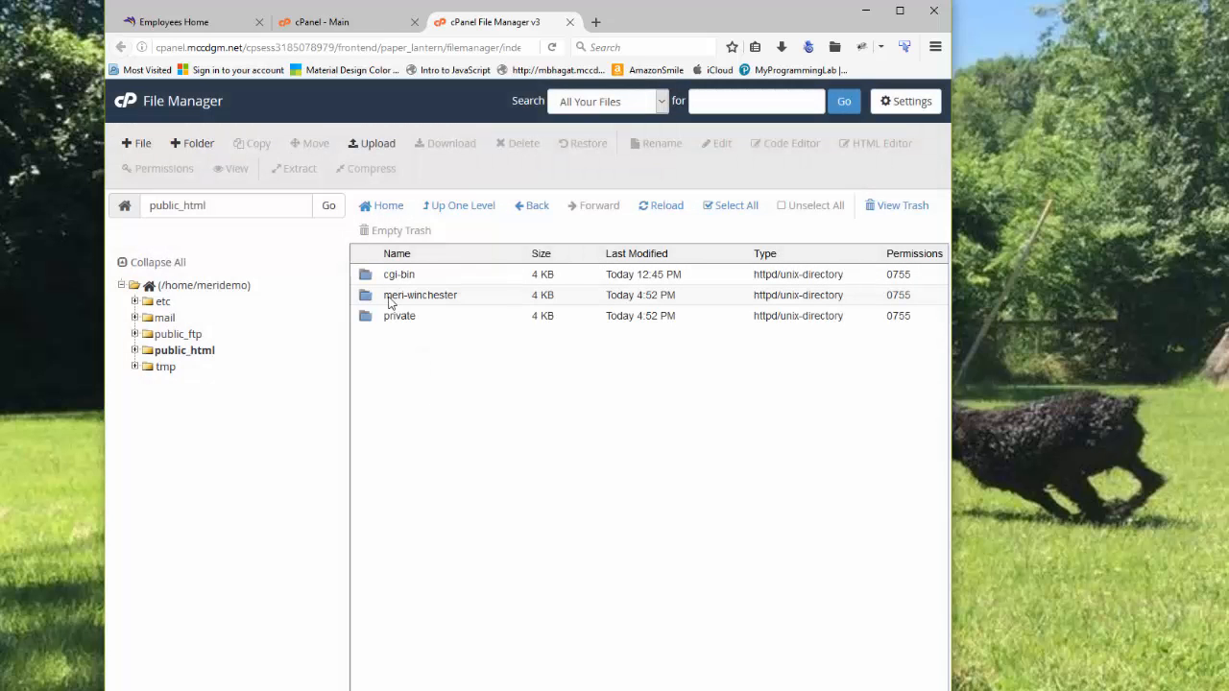
right_click(400, 315)
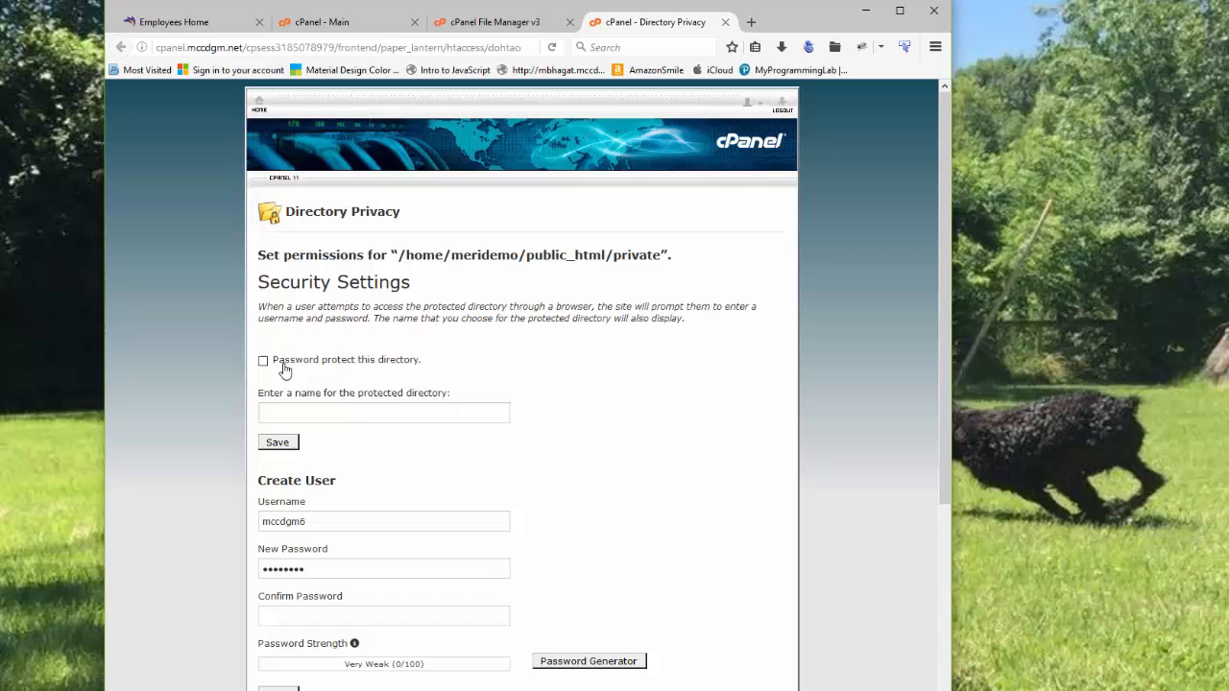
- Enable password protection on the directory under the name private, save, and go back
left_click(263, 359)
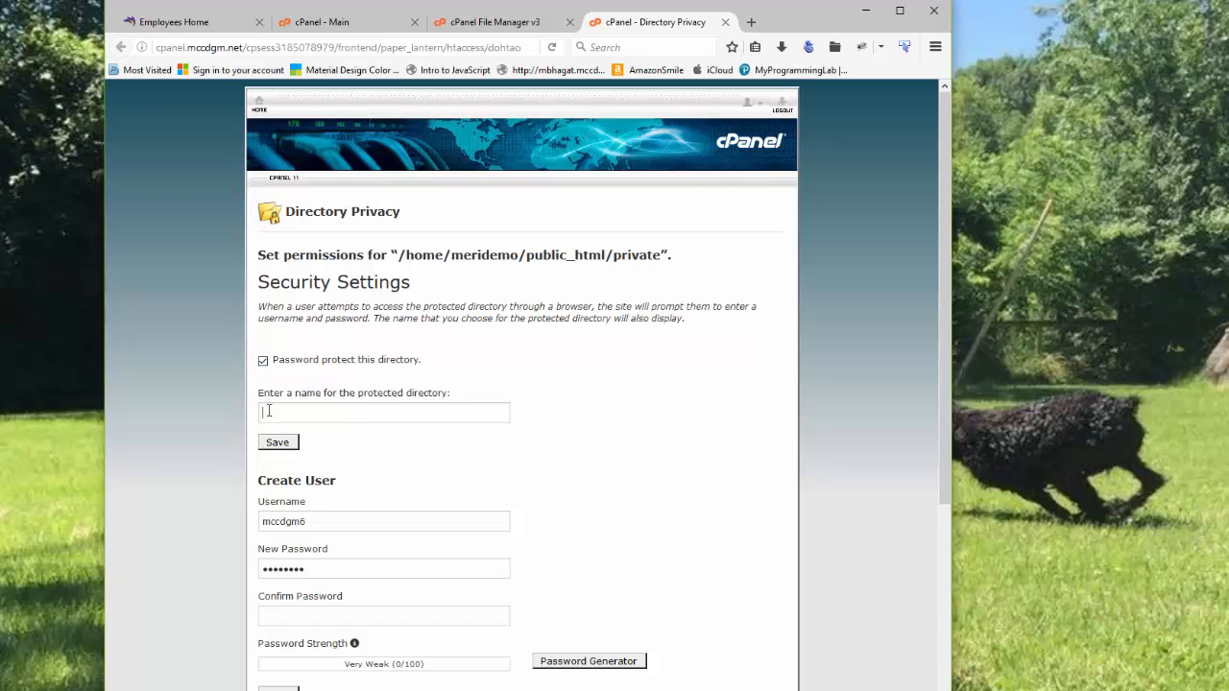
type("pri")
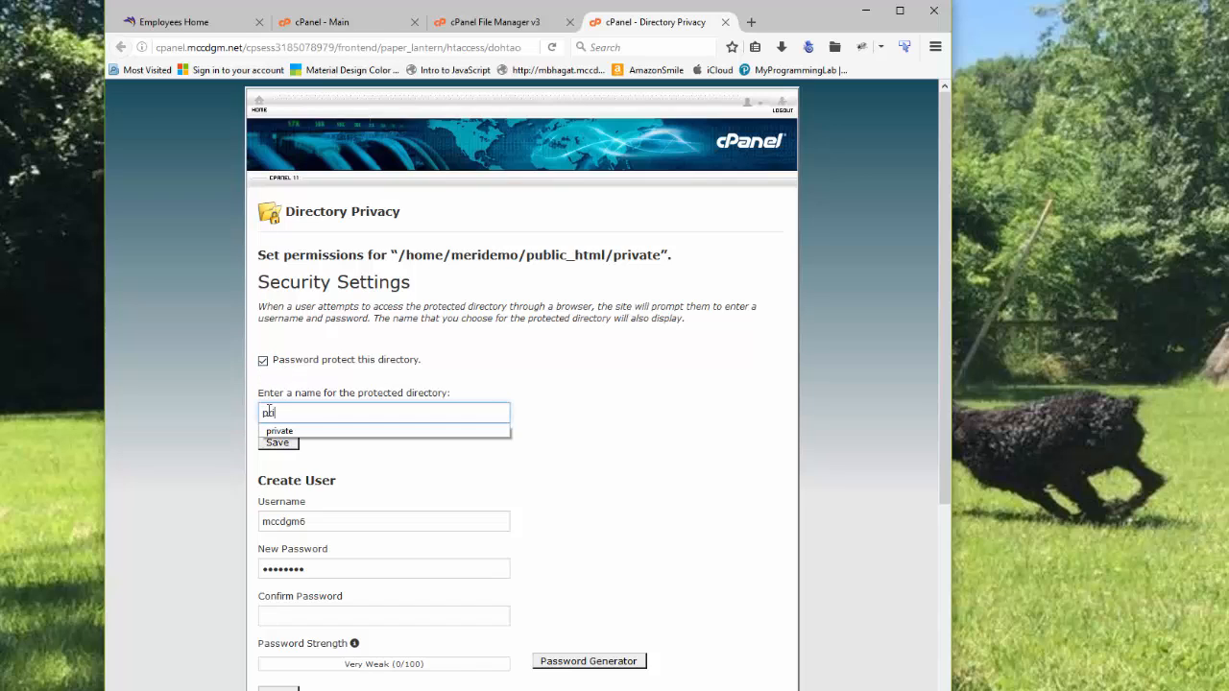
type("private")
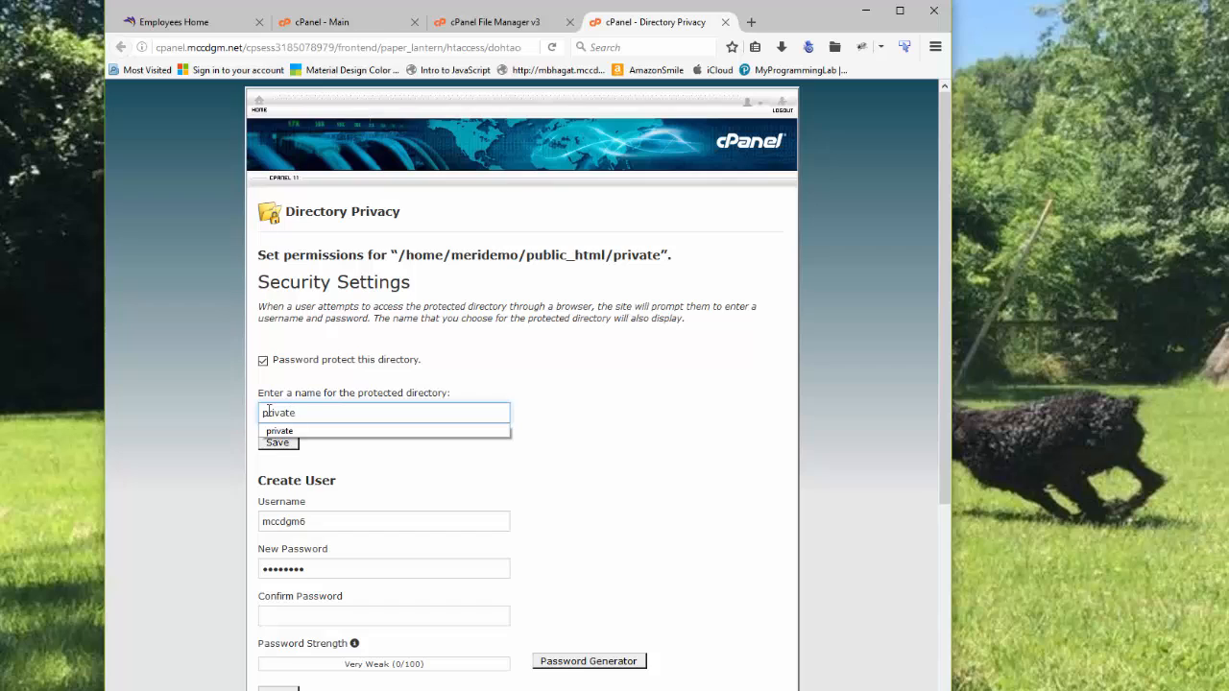
left_click(277, 442)
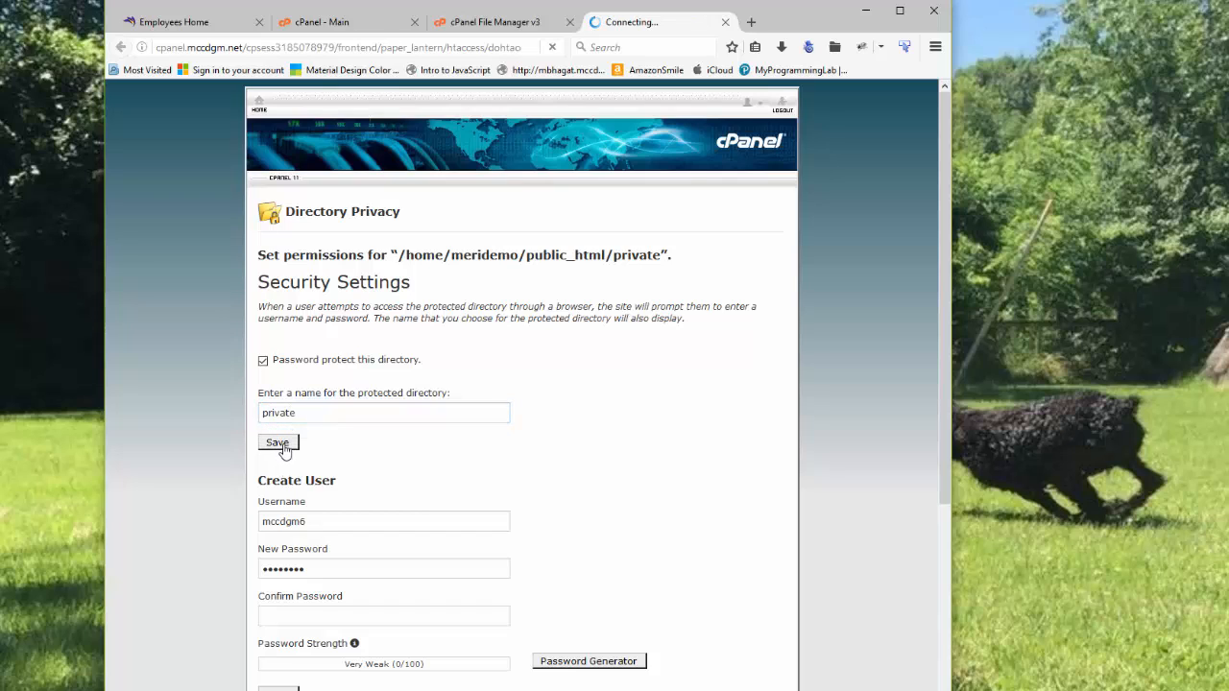
left_click(276, 442)
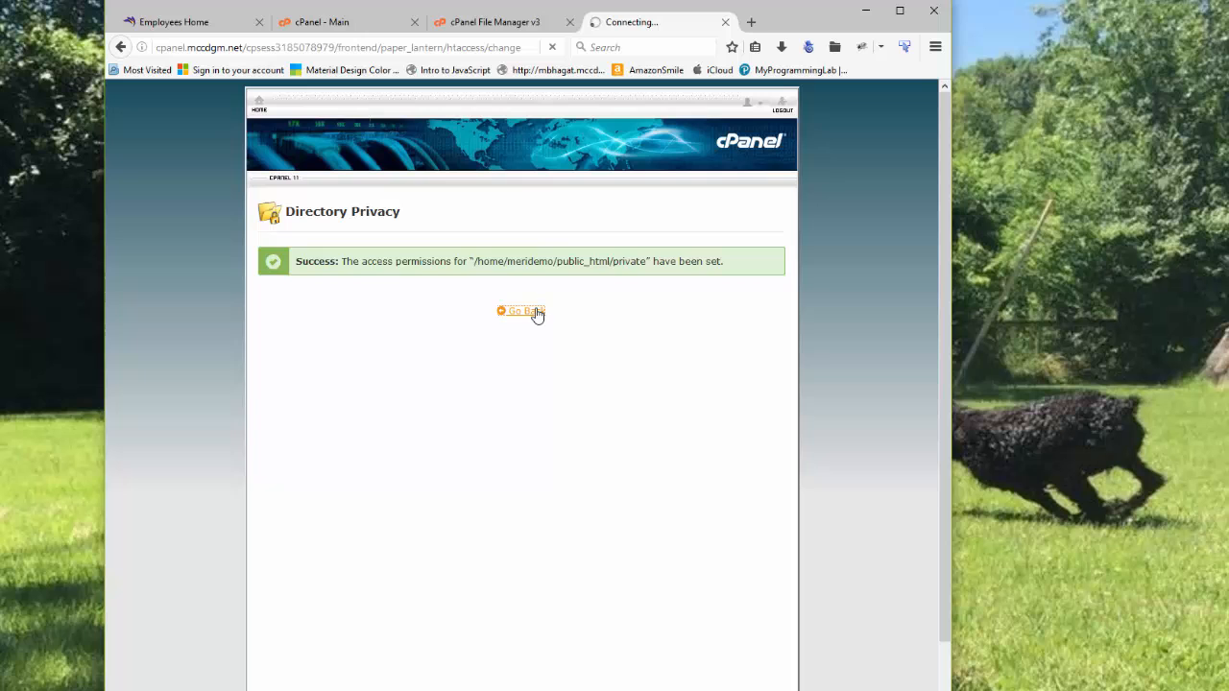
left_click(522, 311)
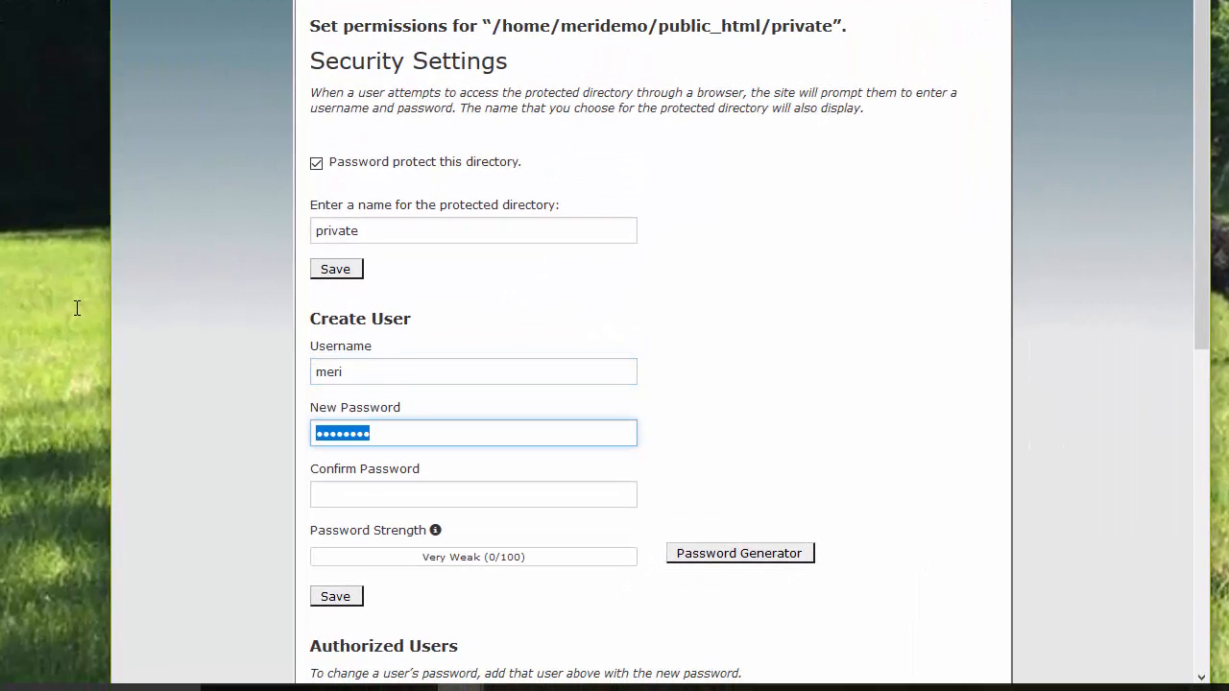
key("Backspace")
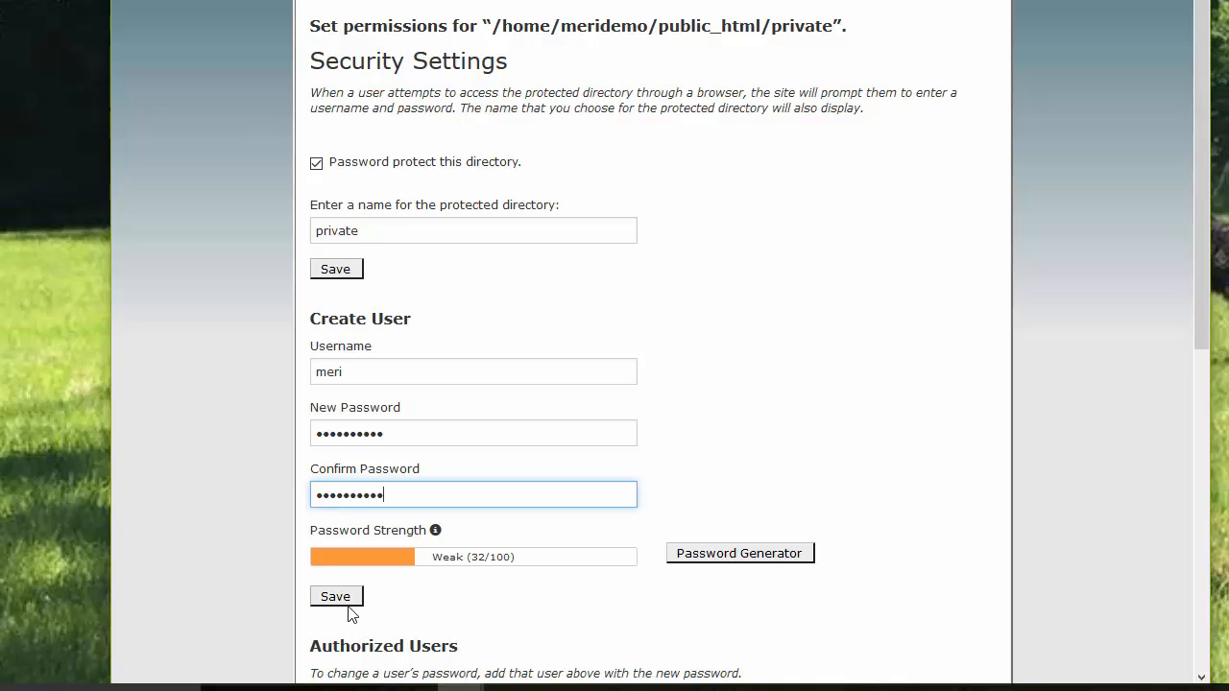
left_click(335, 596)
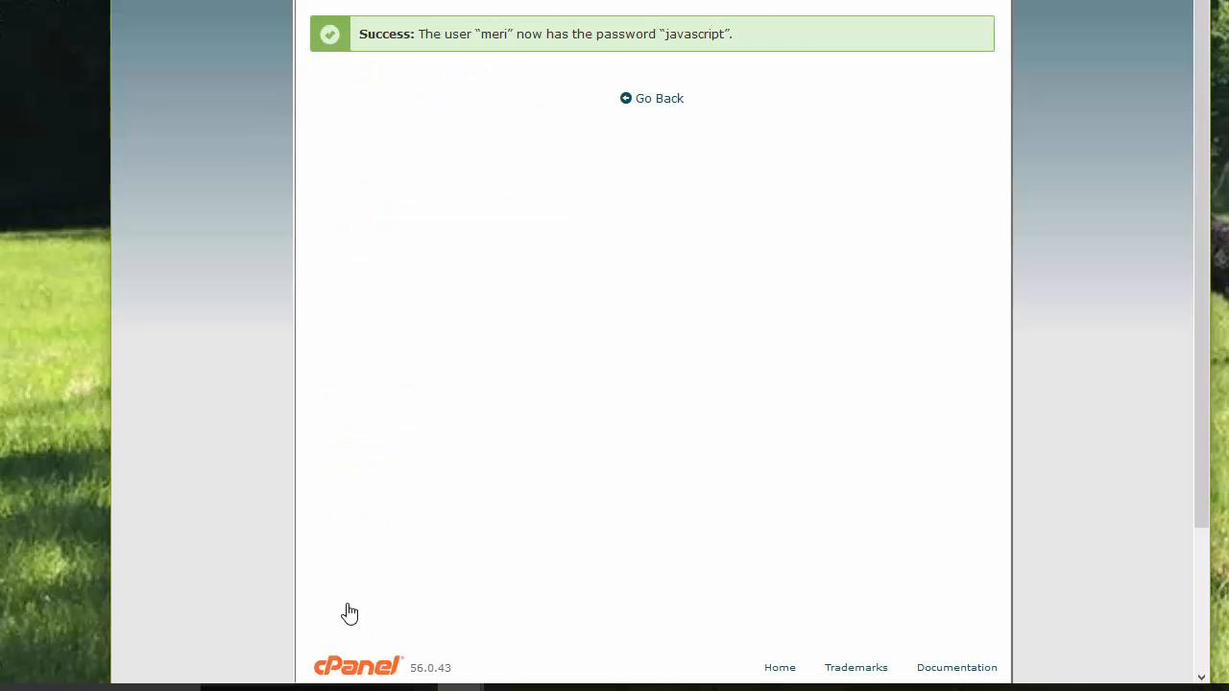
mouse_move(491, 77)
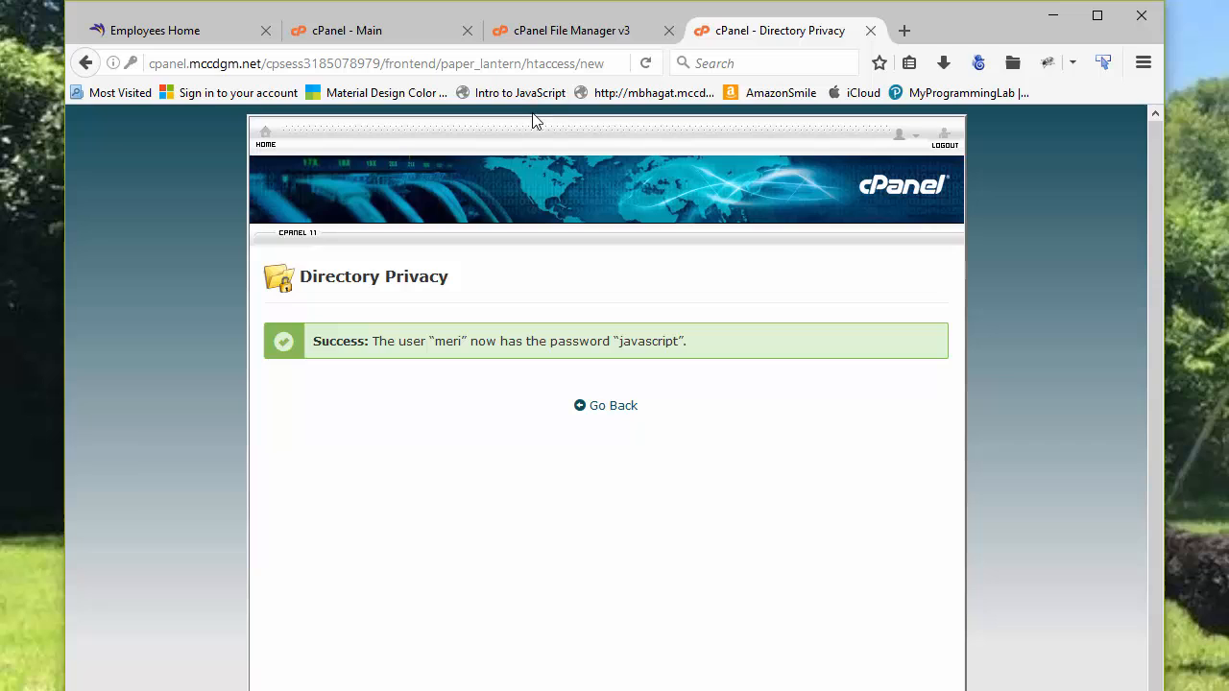
mouse_move(999, 29)
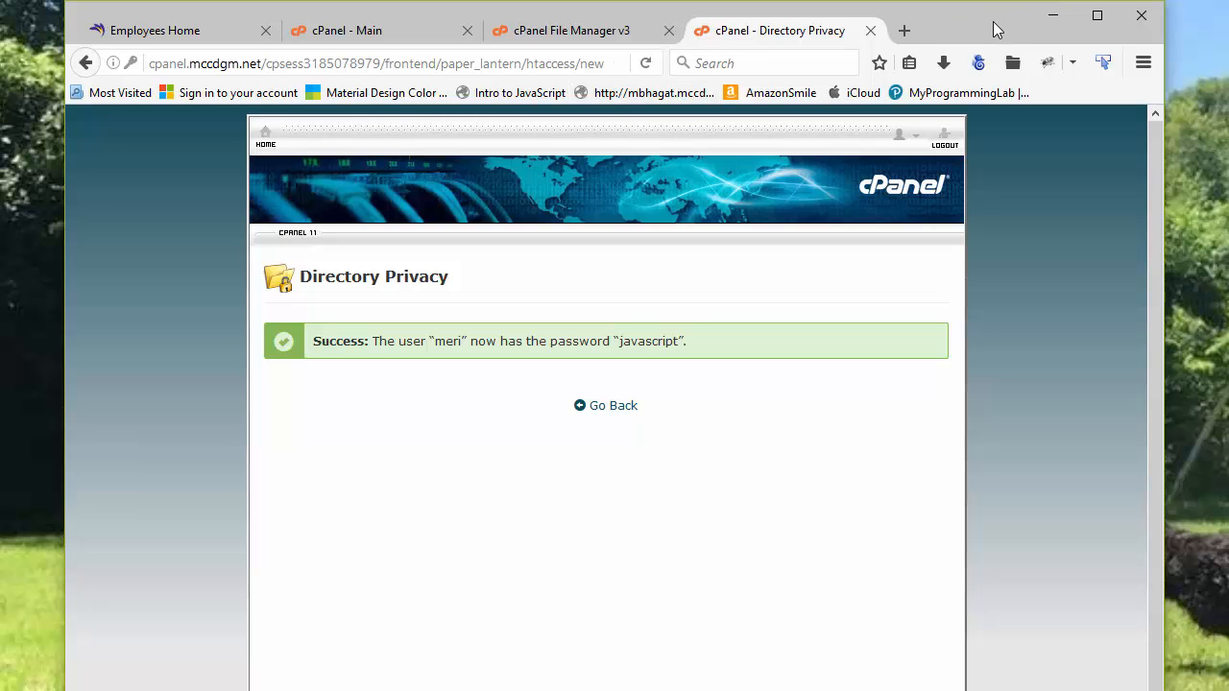
left_click(903, 31)
type("meridemo.mccdgm.net")
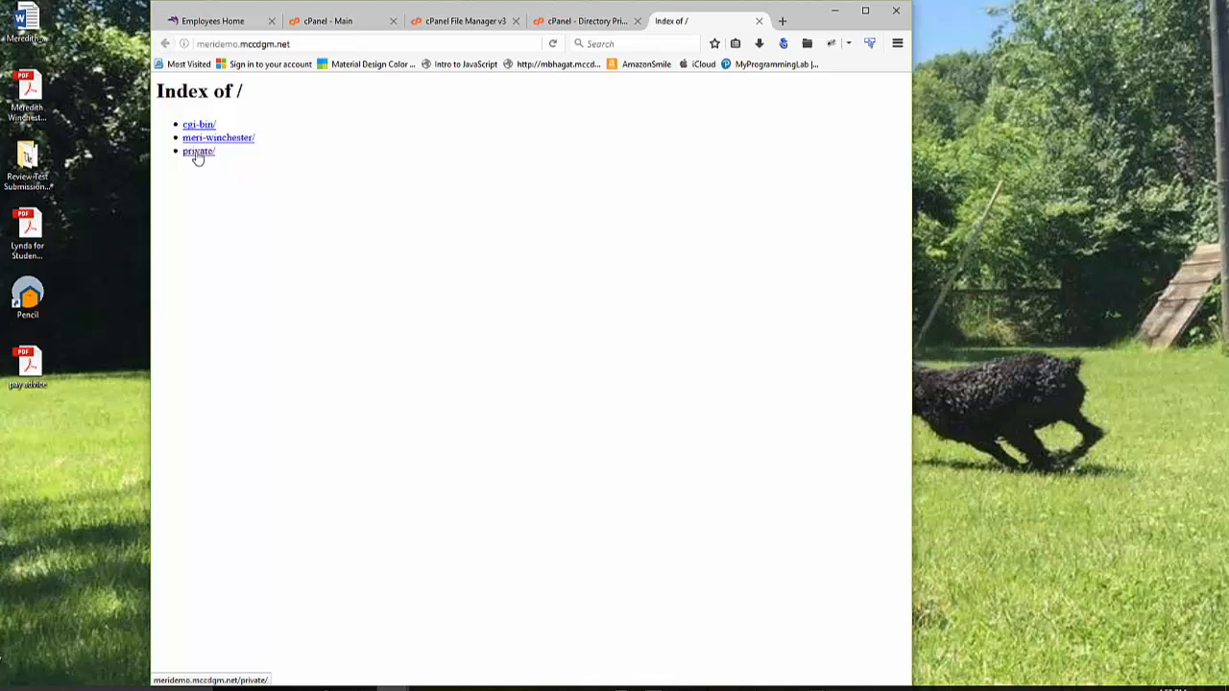
mouse_move(303, 445)
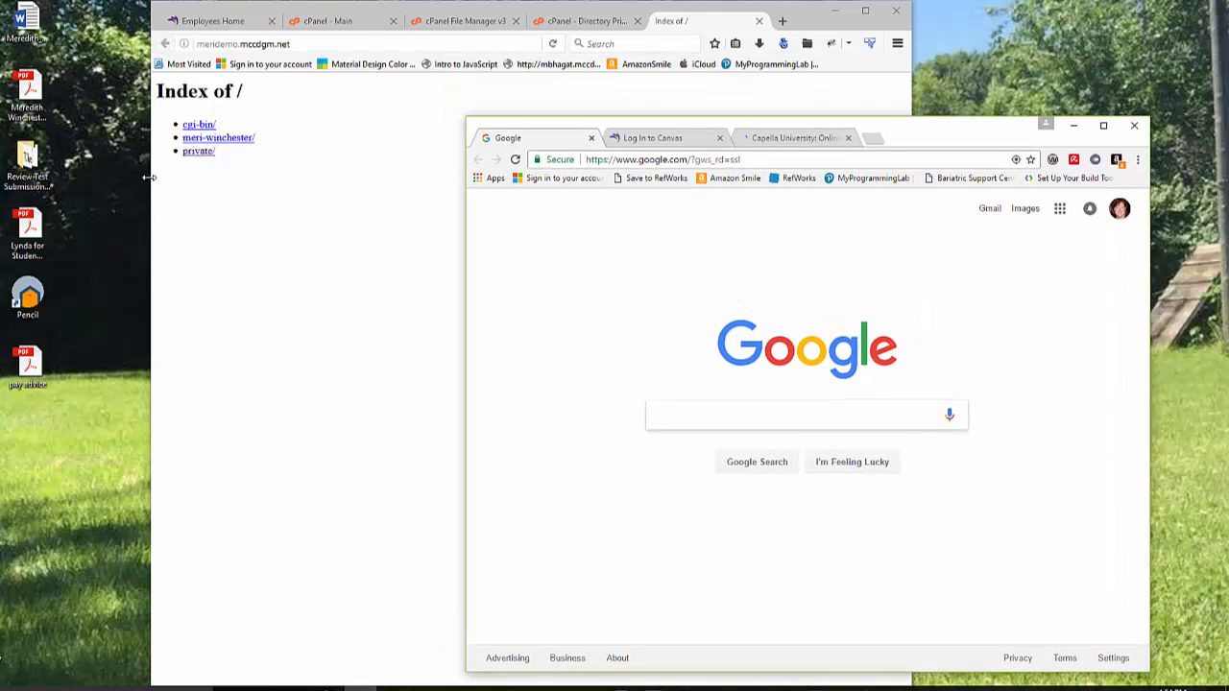
mouse_move(198, 151)
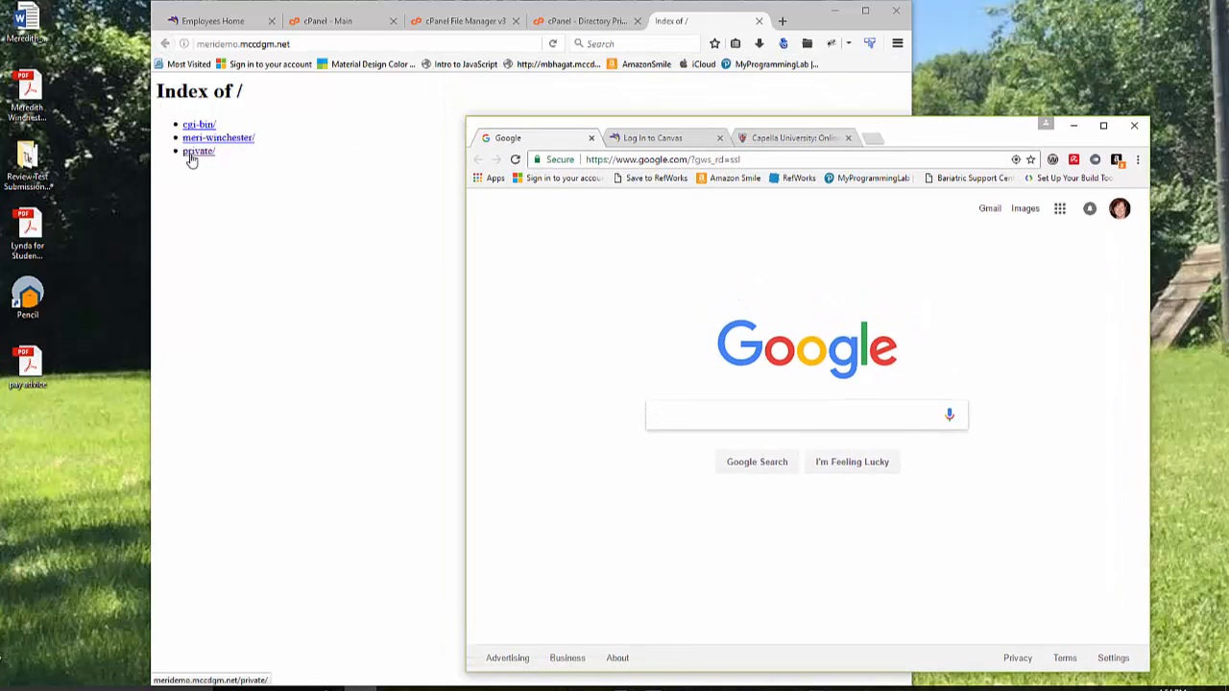
- Load meridemo.mccdgm.net in Chrome, showing the root index with cgi-bin and meri-winchester
left_click(807, 415)
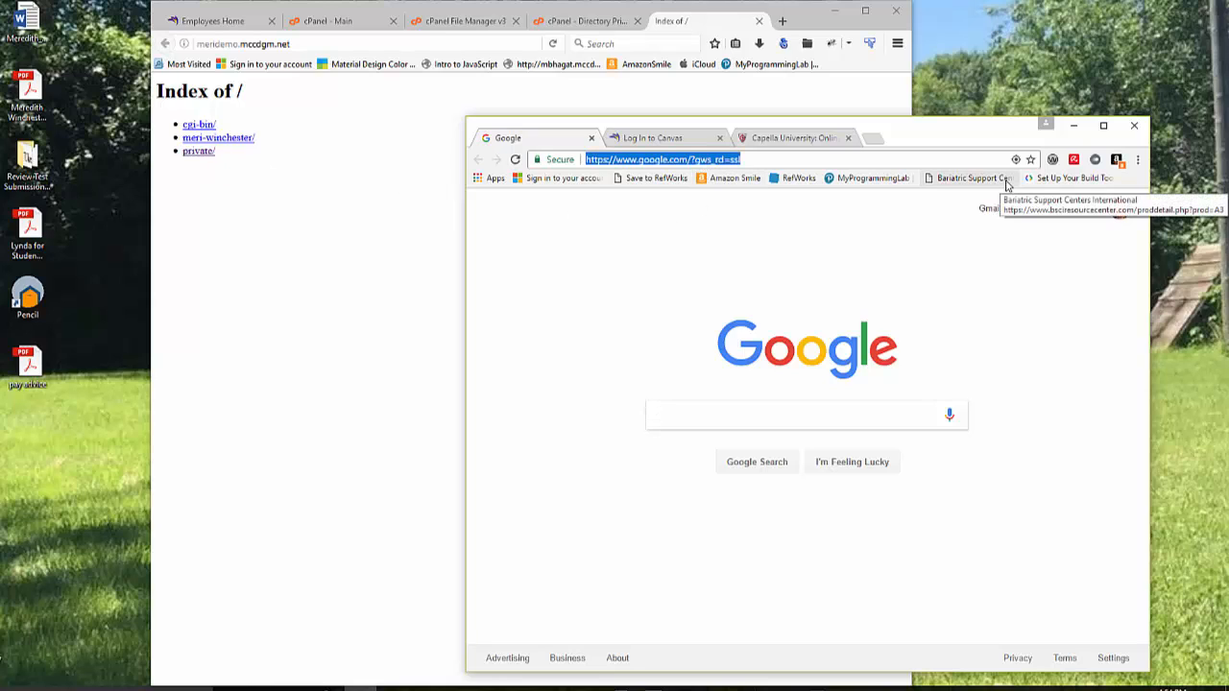
type("me")
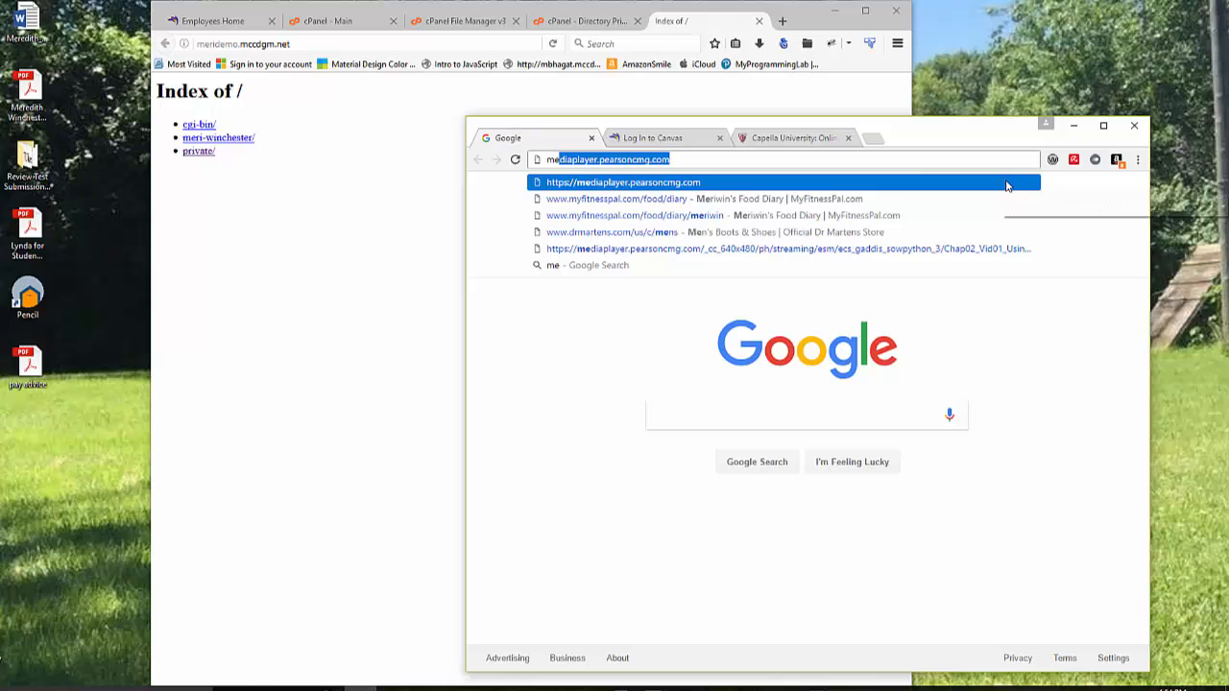
type("meridemo.mccdgm.net")
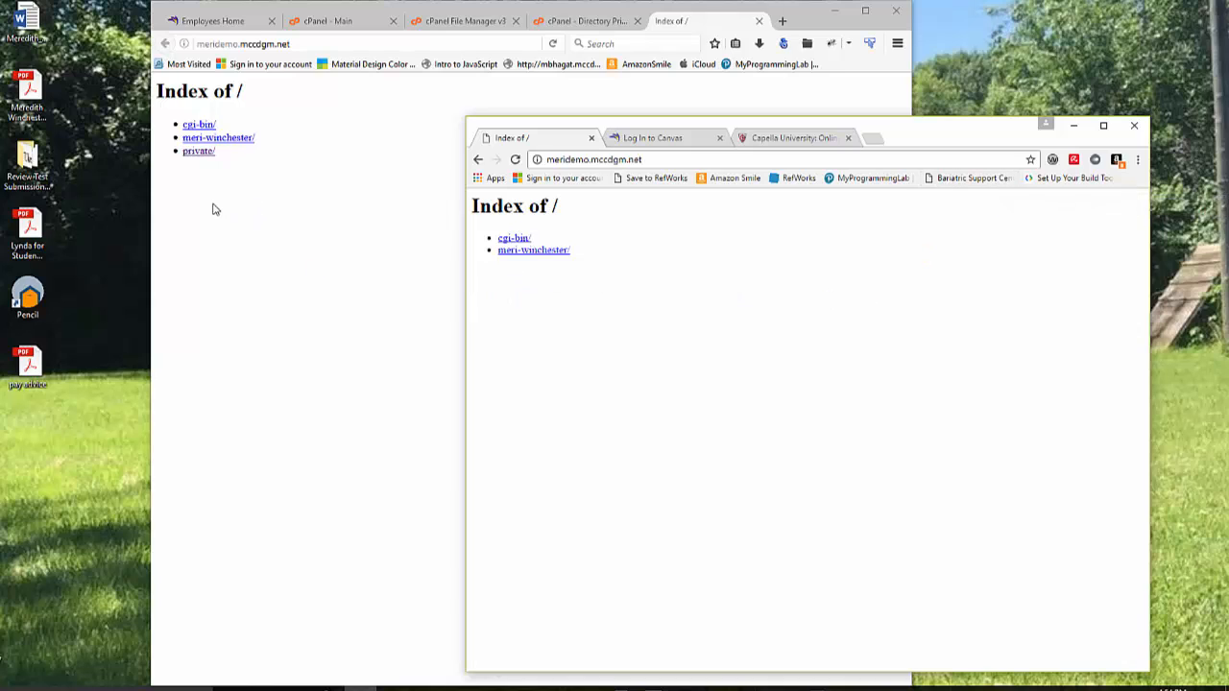
mouse_move(172, 166)
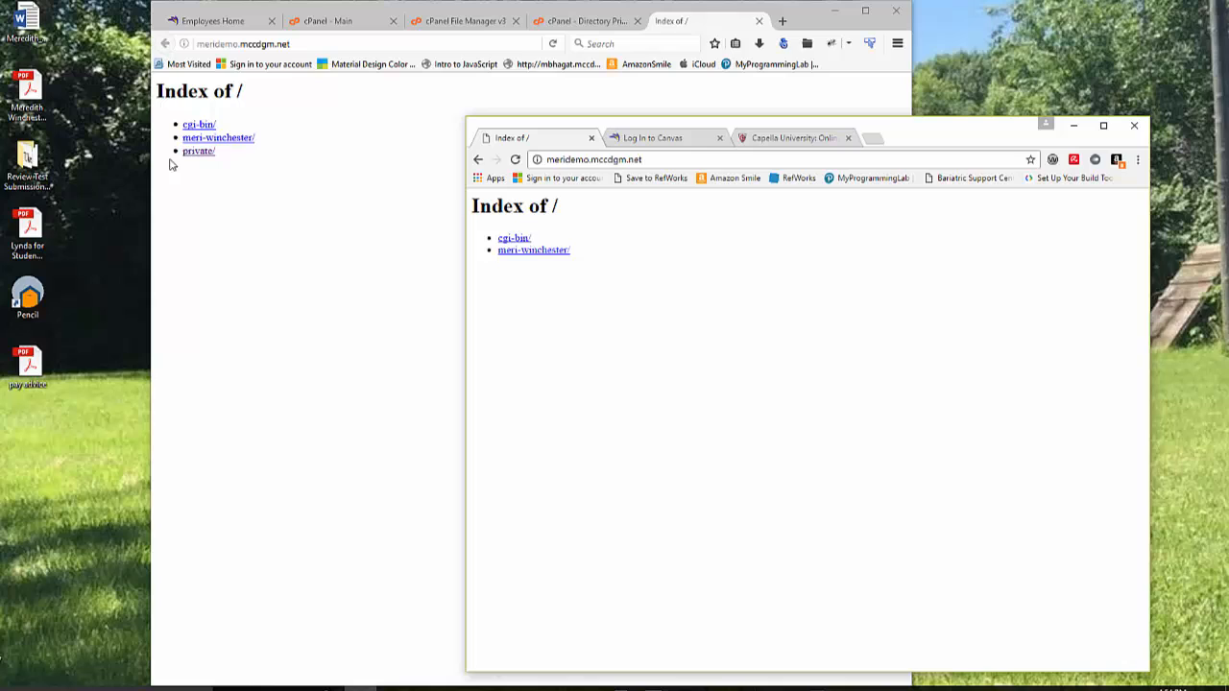
left_click(594, 160)
type("/")
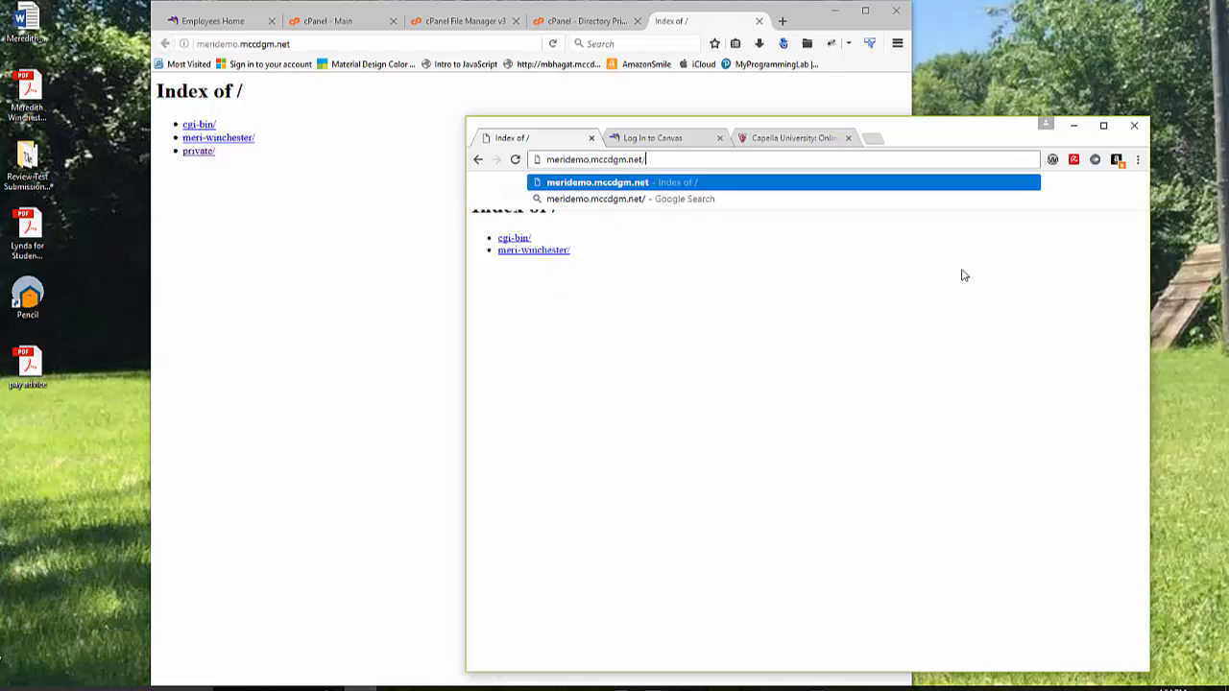
- Go to /private and log in as meri, reaching the Index of /private page
type("private")
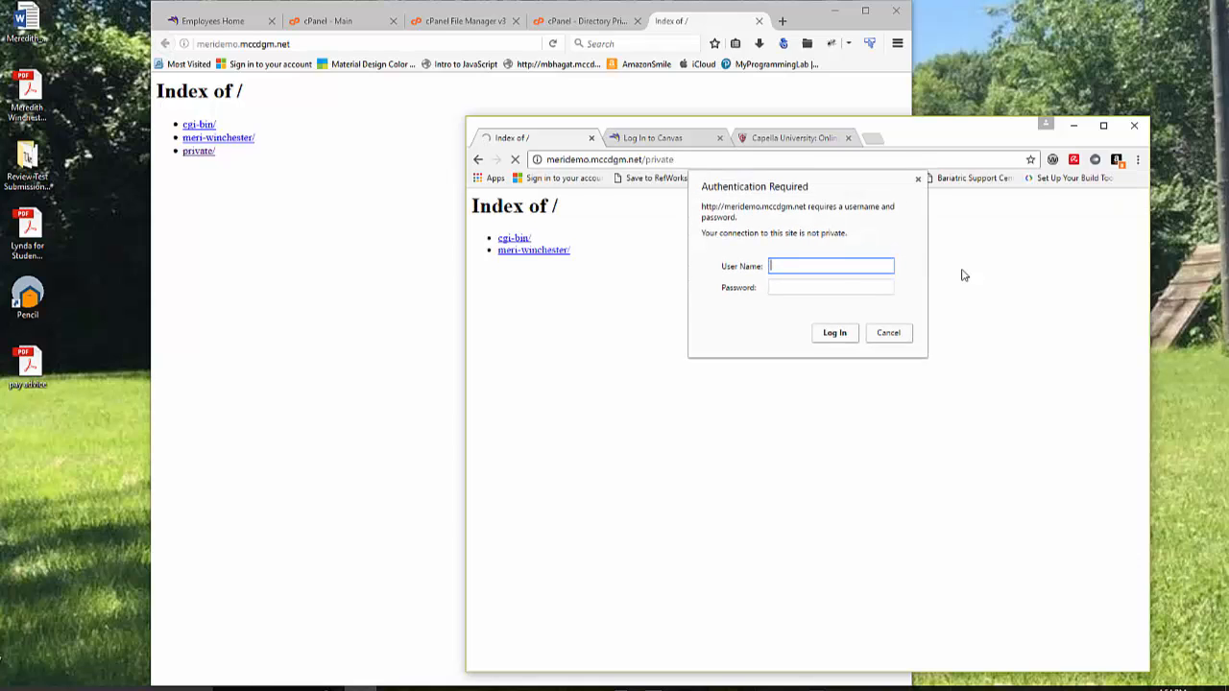
mouse_move(953, 228)
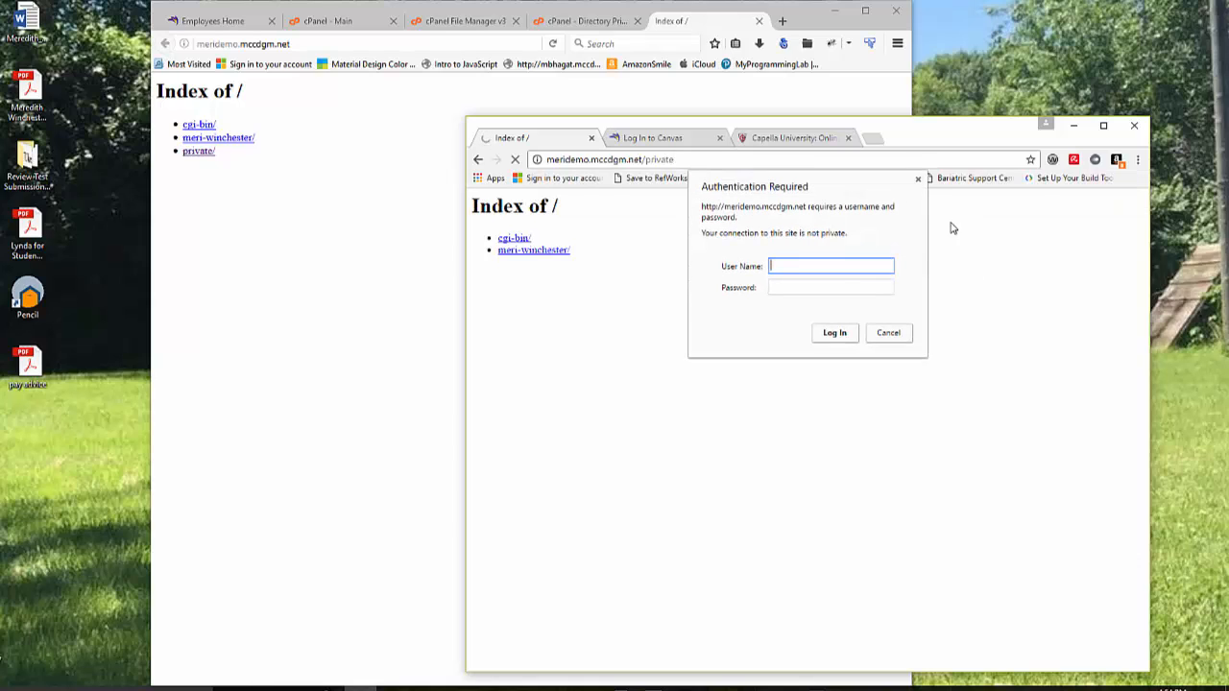
type("meri")
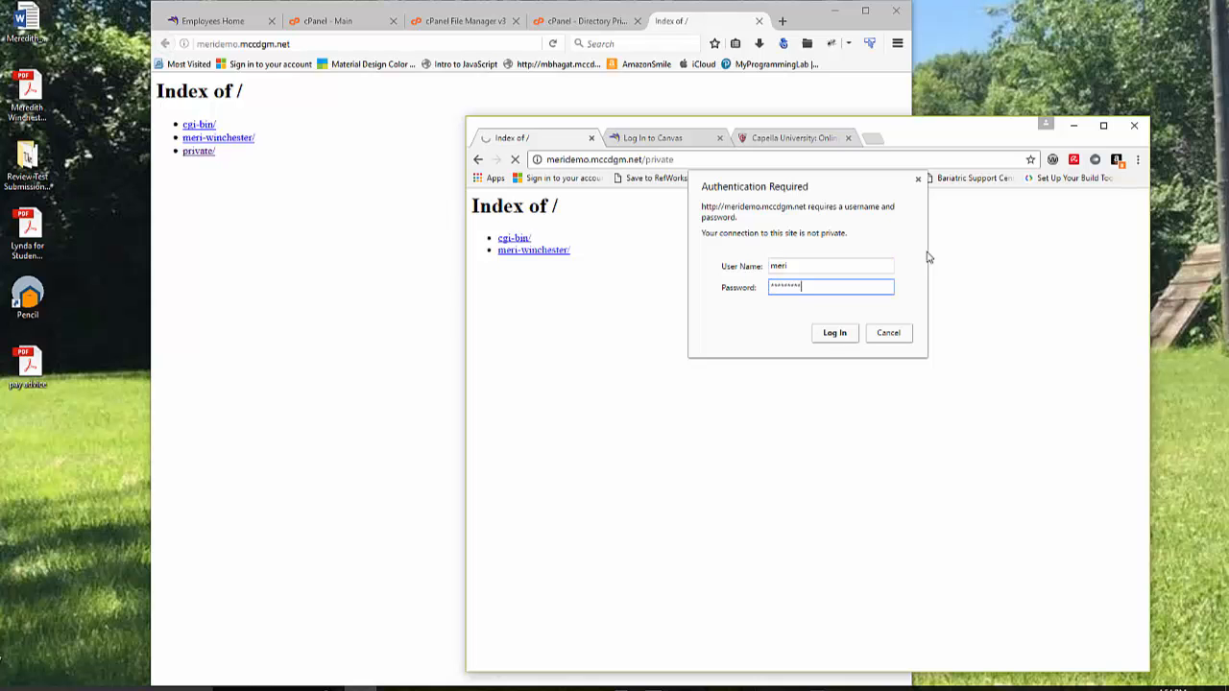
left_click(833, 332)
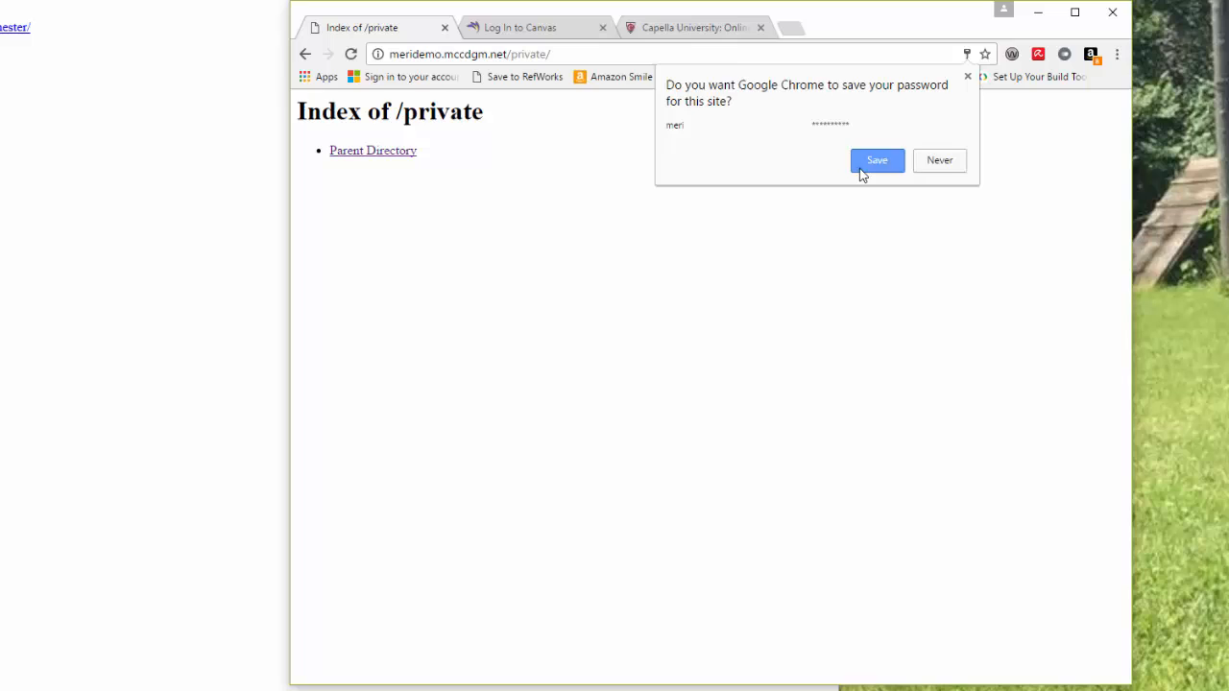
- Save meri's password in Chrome, leaving the Index of /private page
left_click(876, 161)
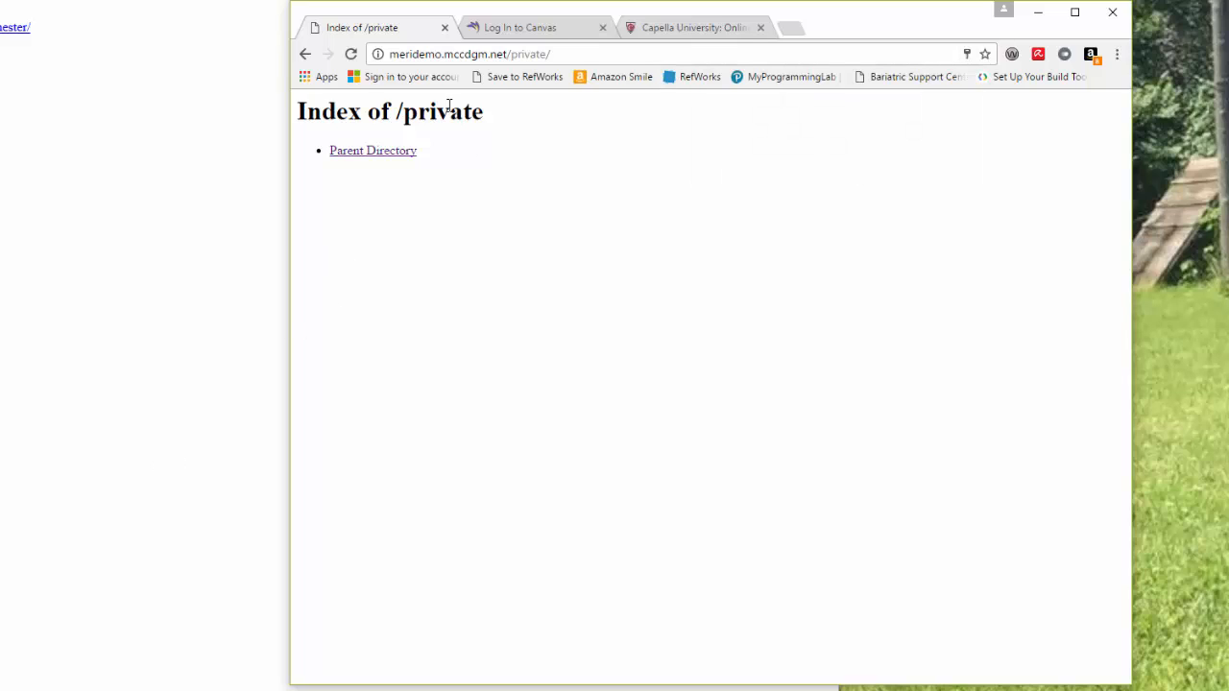
mouse_move(434, 153)
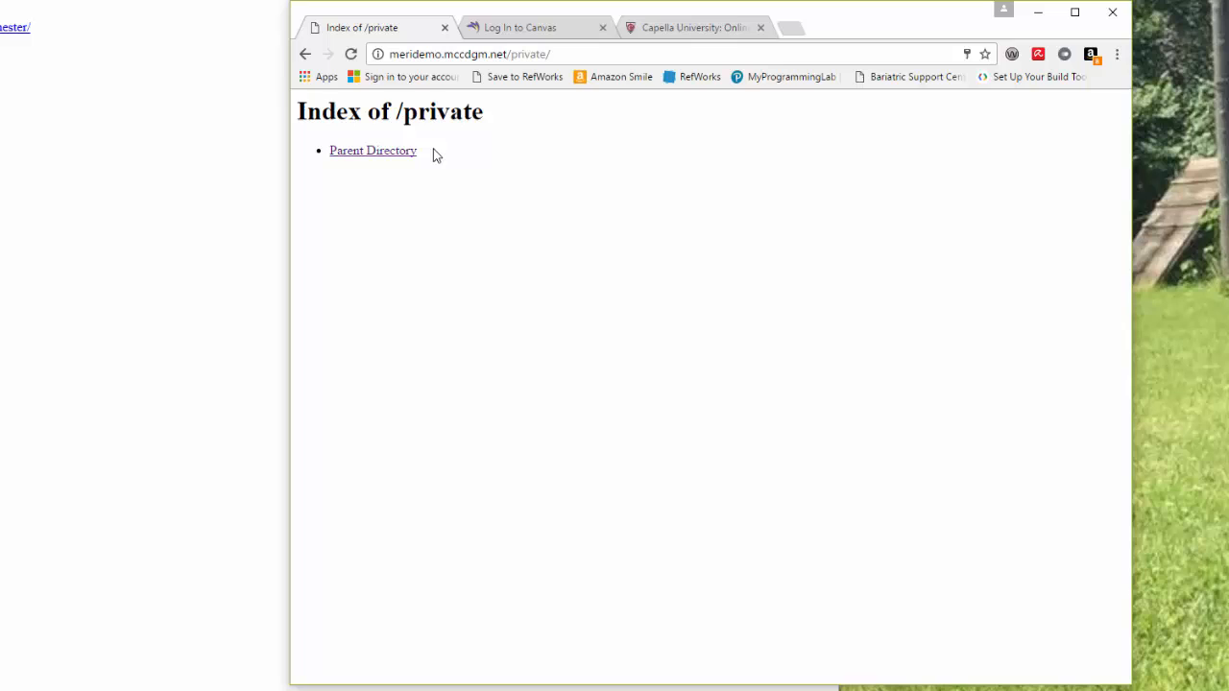
mouse_move(457, 134)
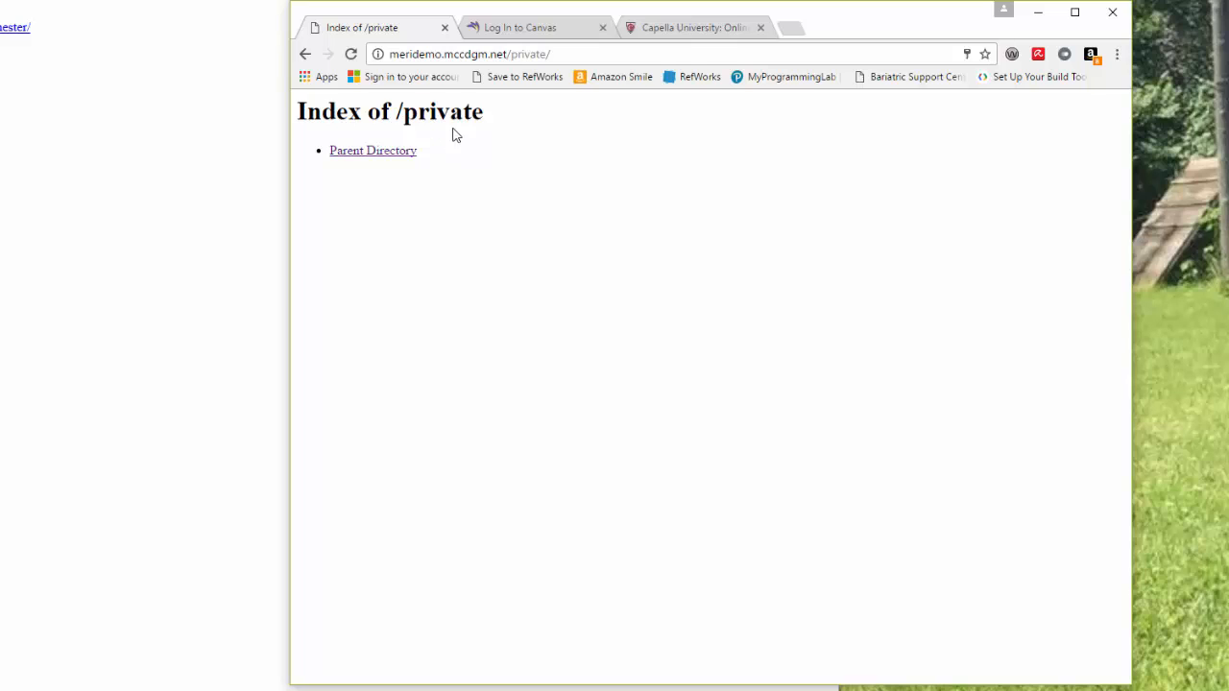